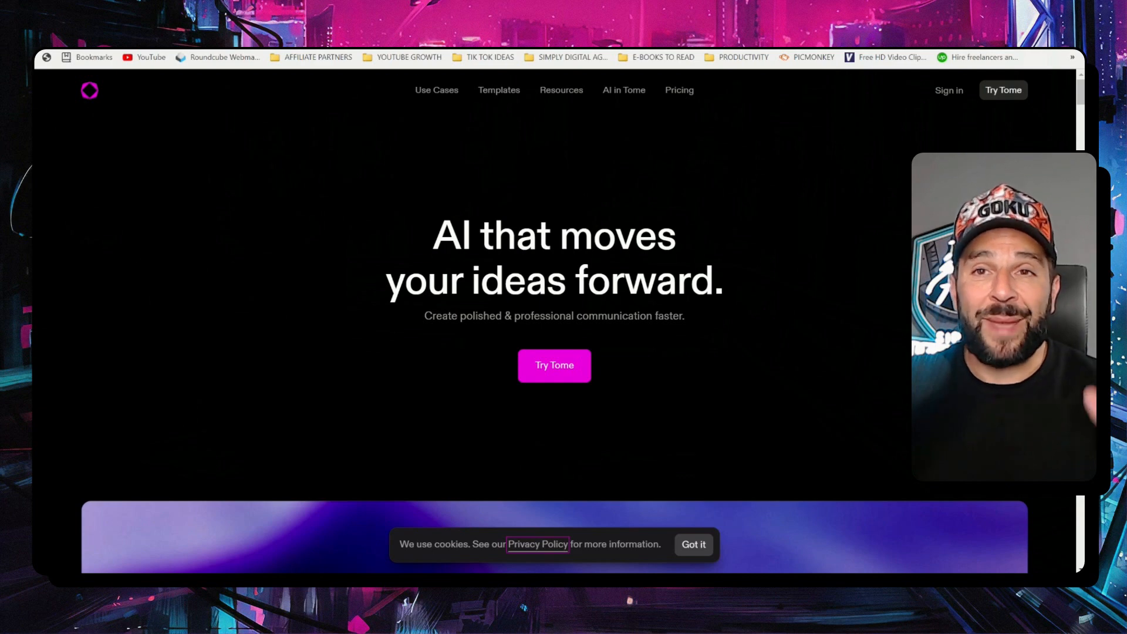
- Sign in to Tome and start a new untitled tome with AI creation options
type("A sales pitch for Bright Spark, a photovoltaic battery startup")
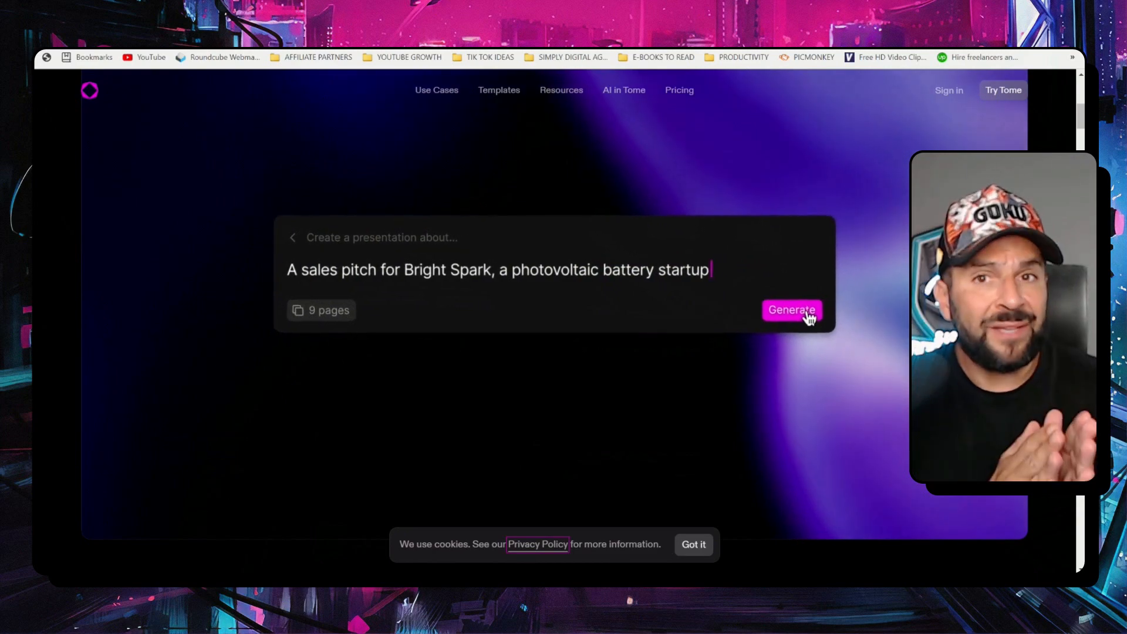
left_click(790, 310)
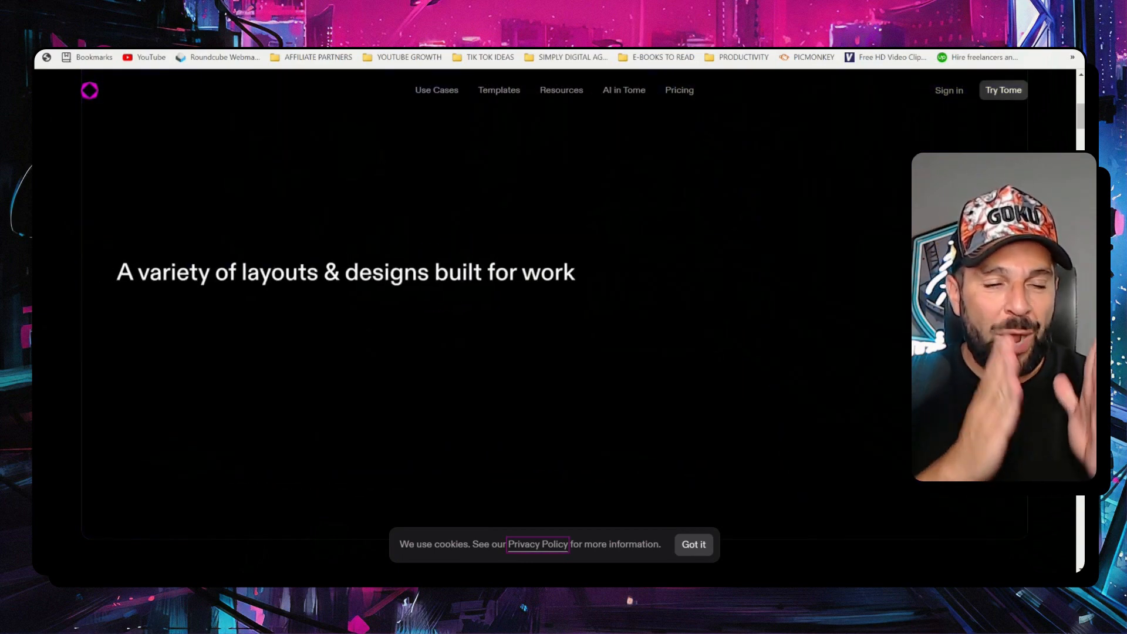
type("The histo")
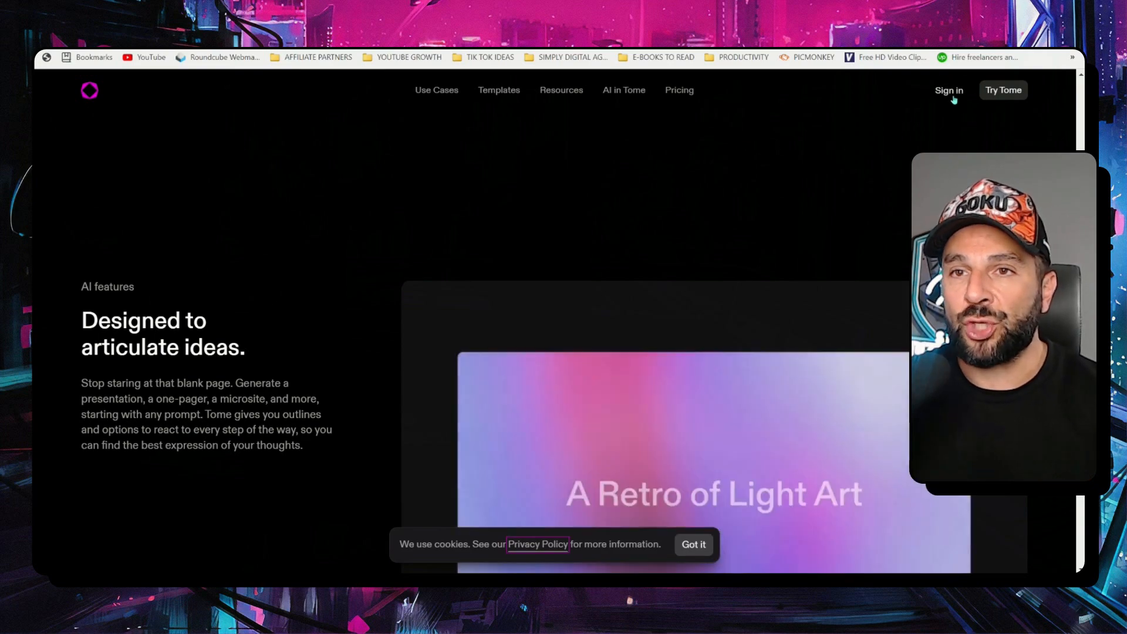
left_click(948, 90)
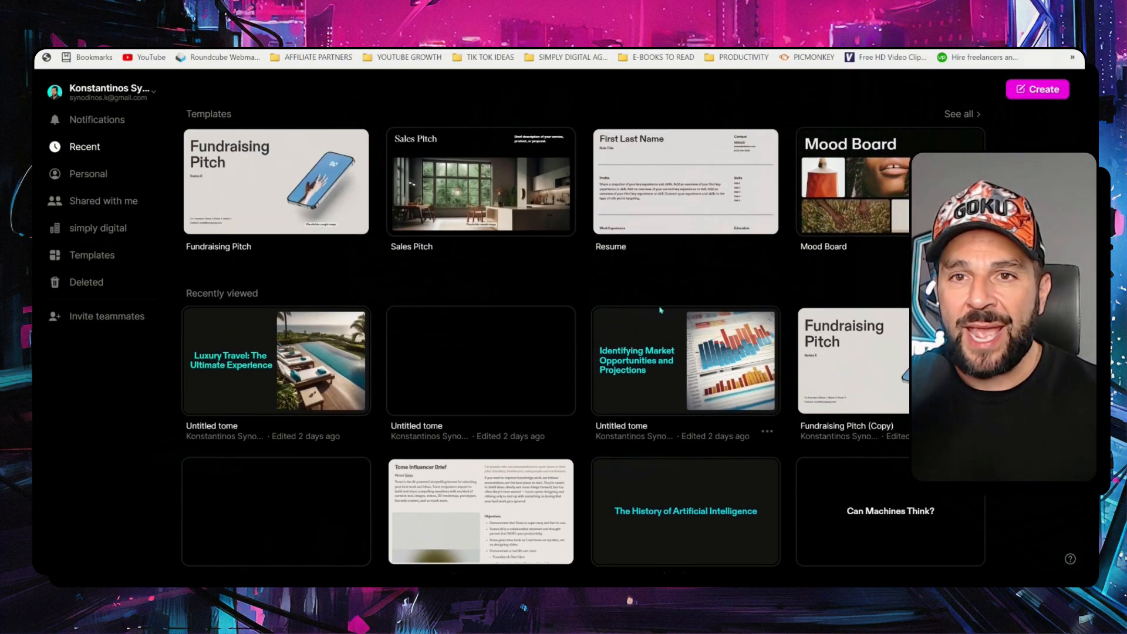
left_click(1037, 89)
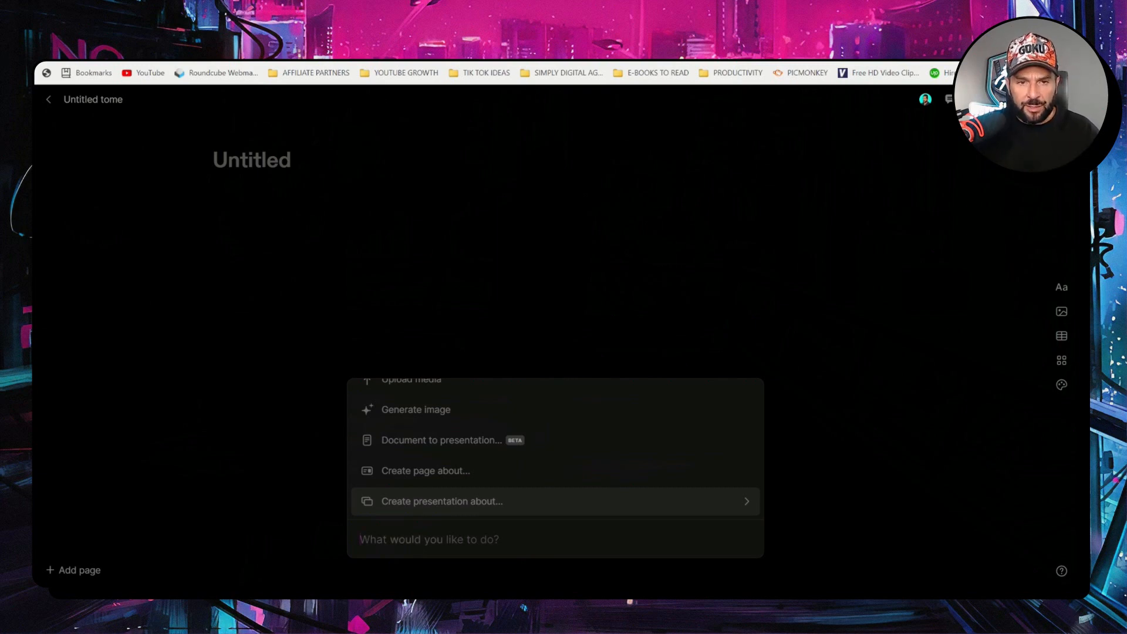
- Generate an outline from the prompt 'car genius, ai innovations for car dealers'
type("car genius,")
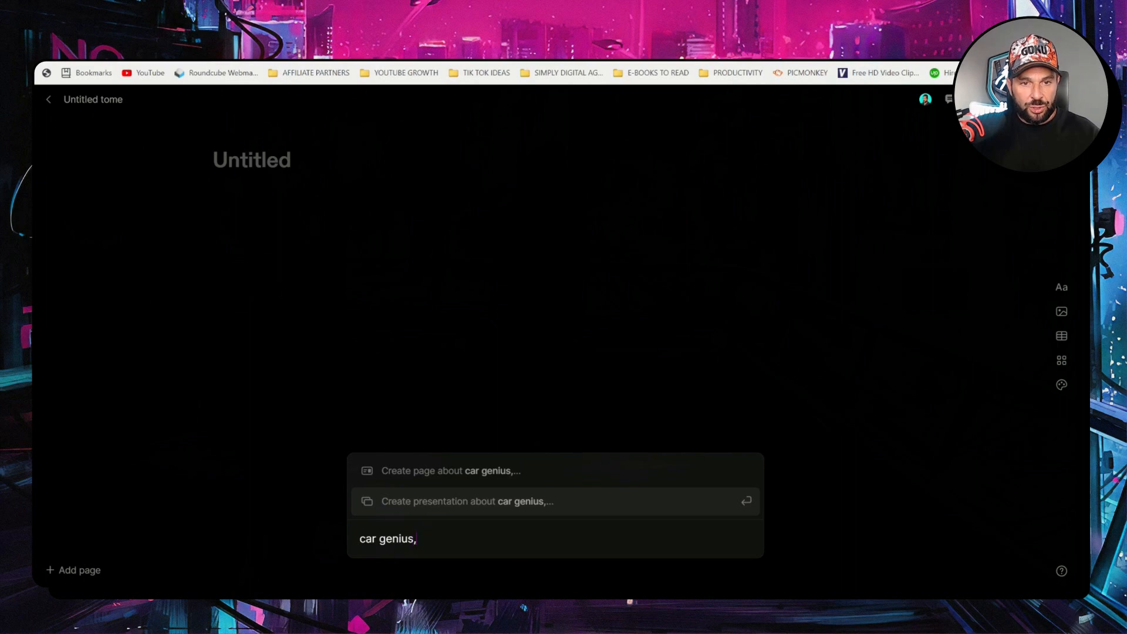
type("ai innovations f")
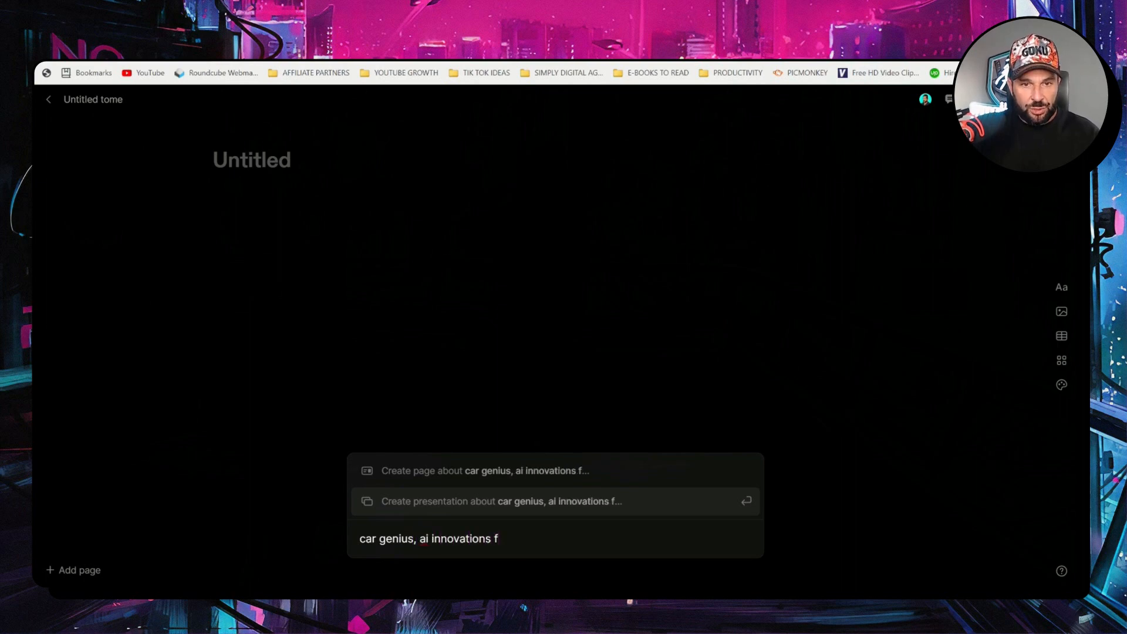
type("or car deal")
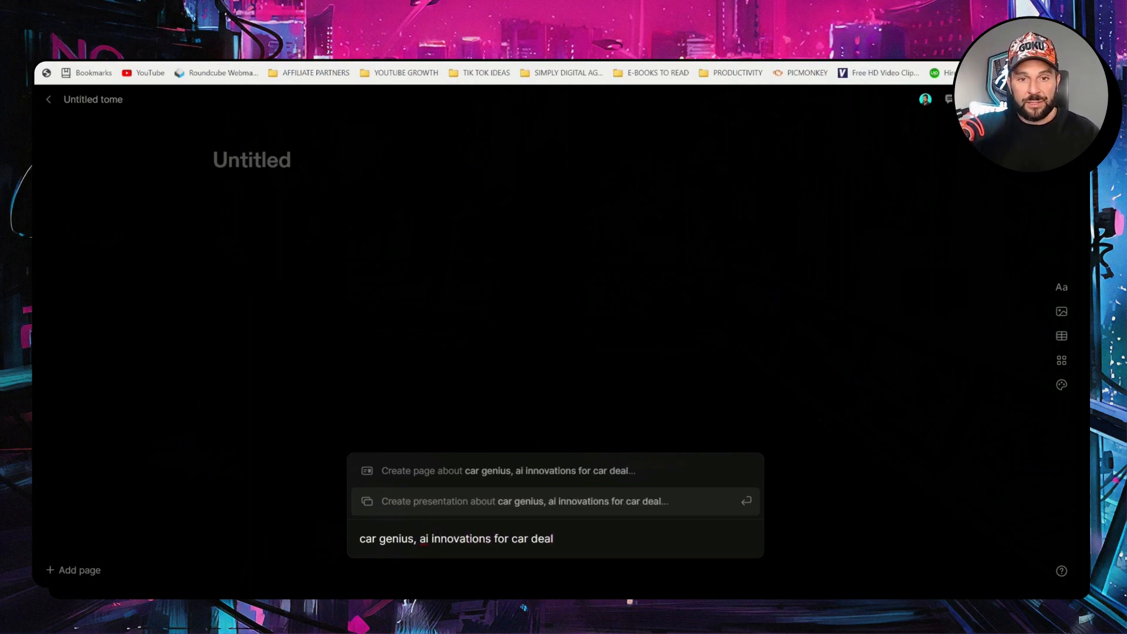
left_click(511, 501)
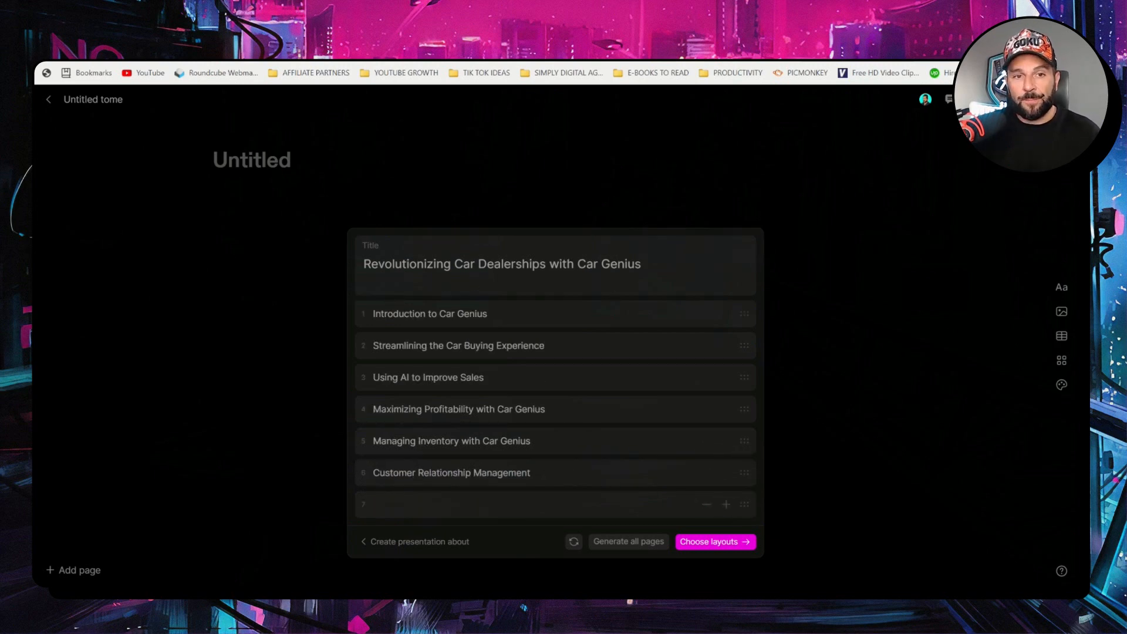
- Add a 'Give me a swot analysis about car genius' page to the outline and proceed to layouts
type("Give me a swot analysis")
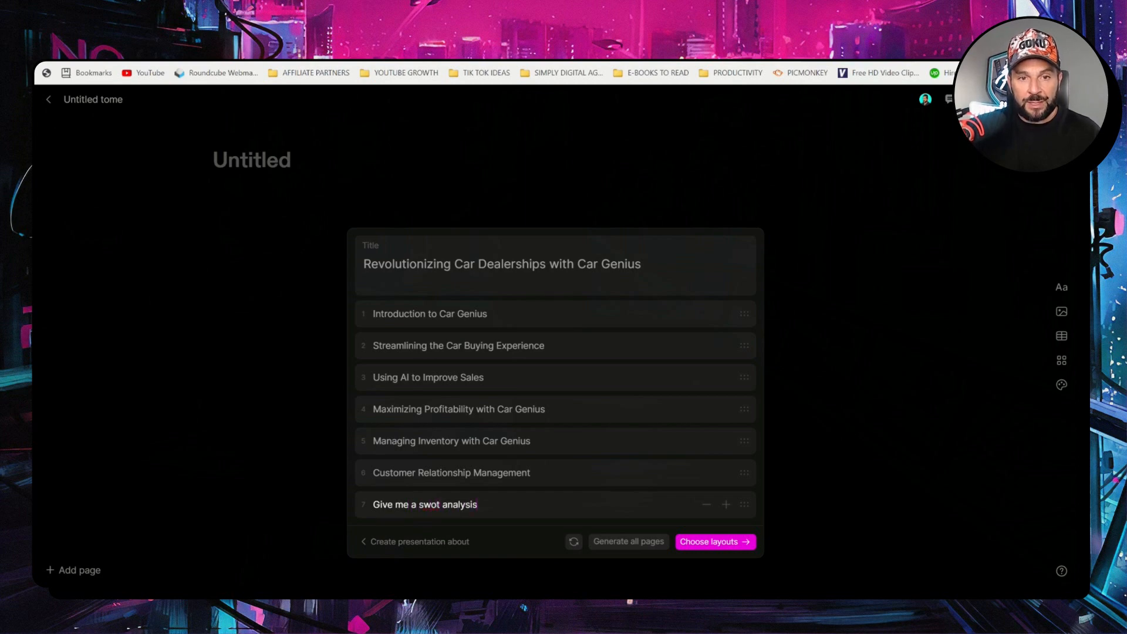
type("about car genius")
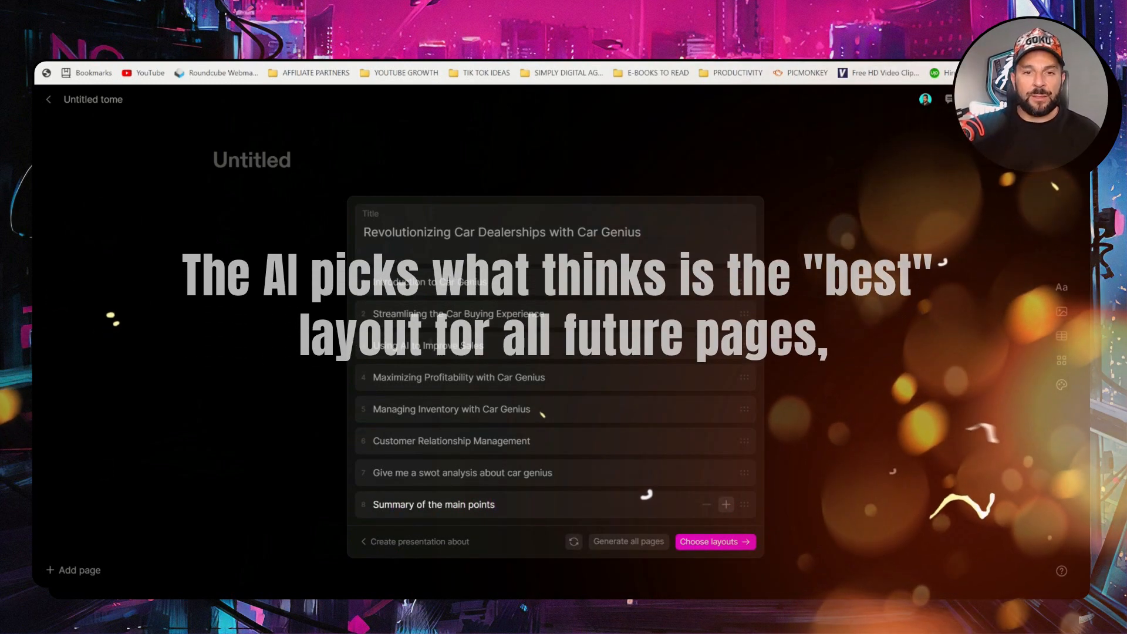
left_click(715, 541)
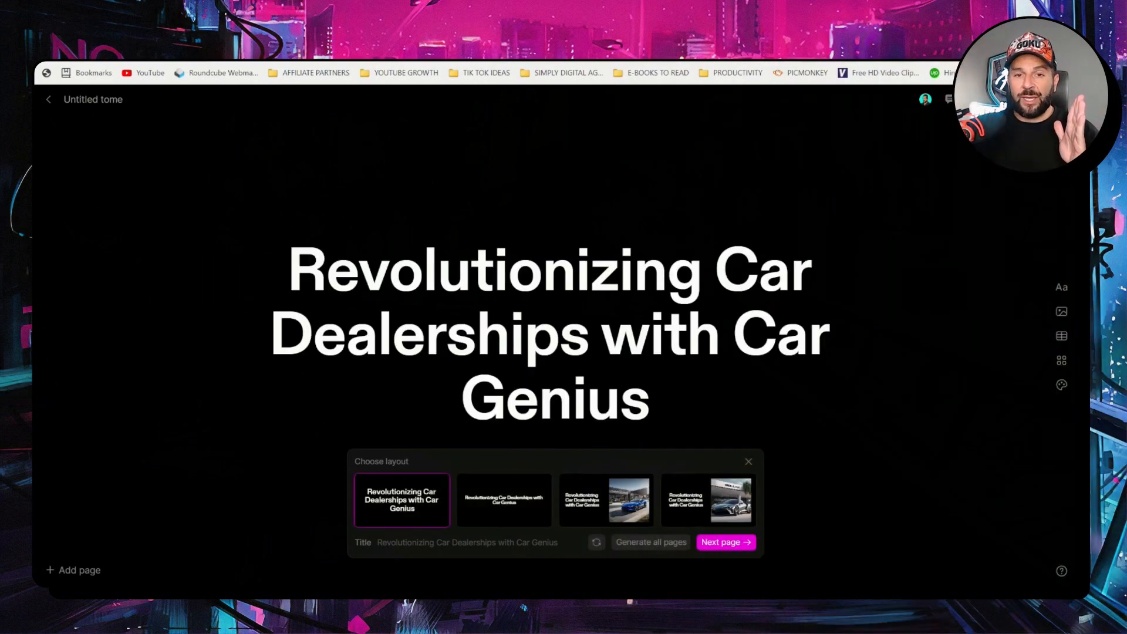
- Pick the title layout with a car photo and generate the remaining pages
left_click(605, 500)
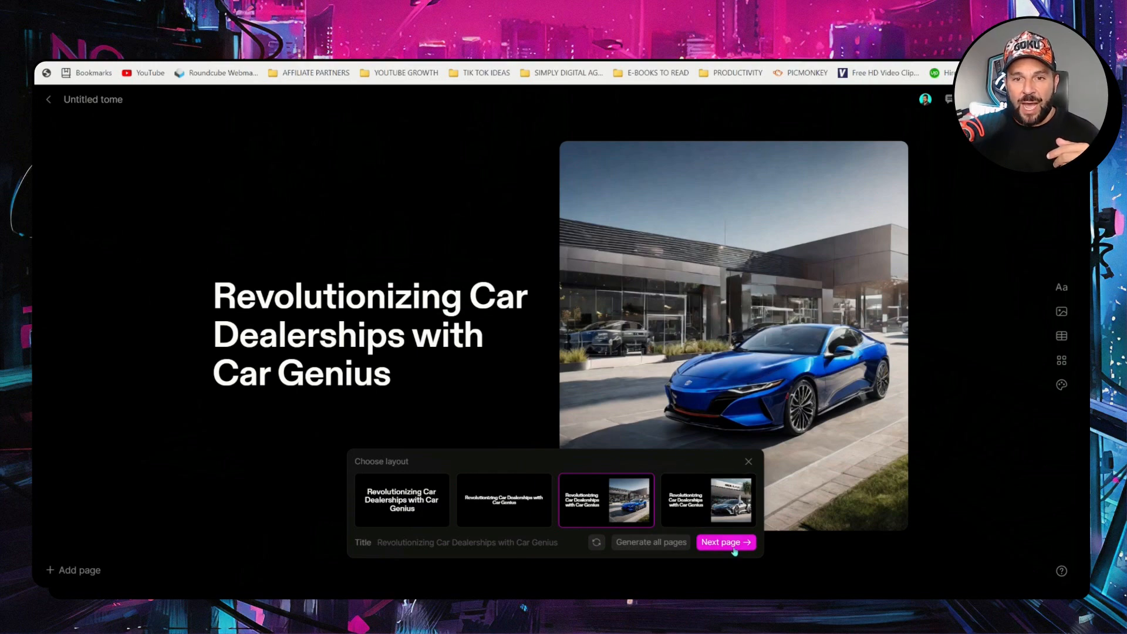
left_click(725, 542)
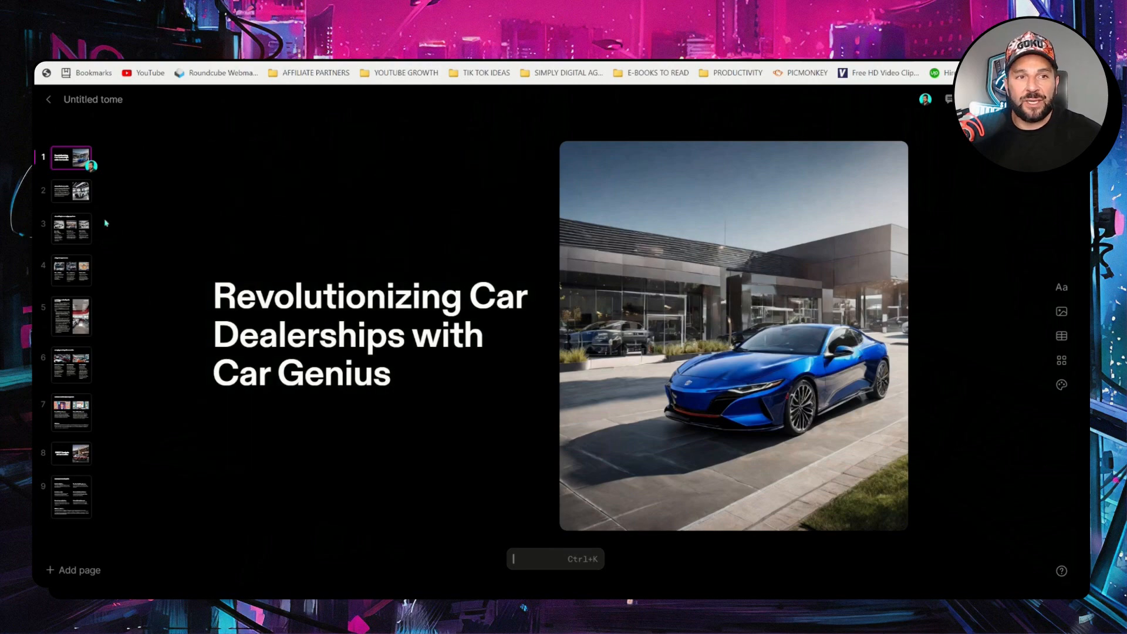
- Browse pages 2, 3 and 4, then open page 5 on profitability
left_click(71, 190)
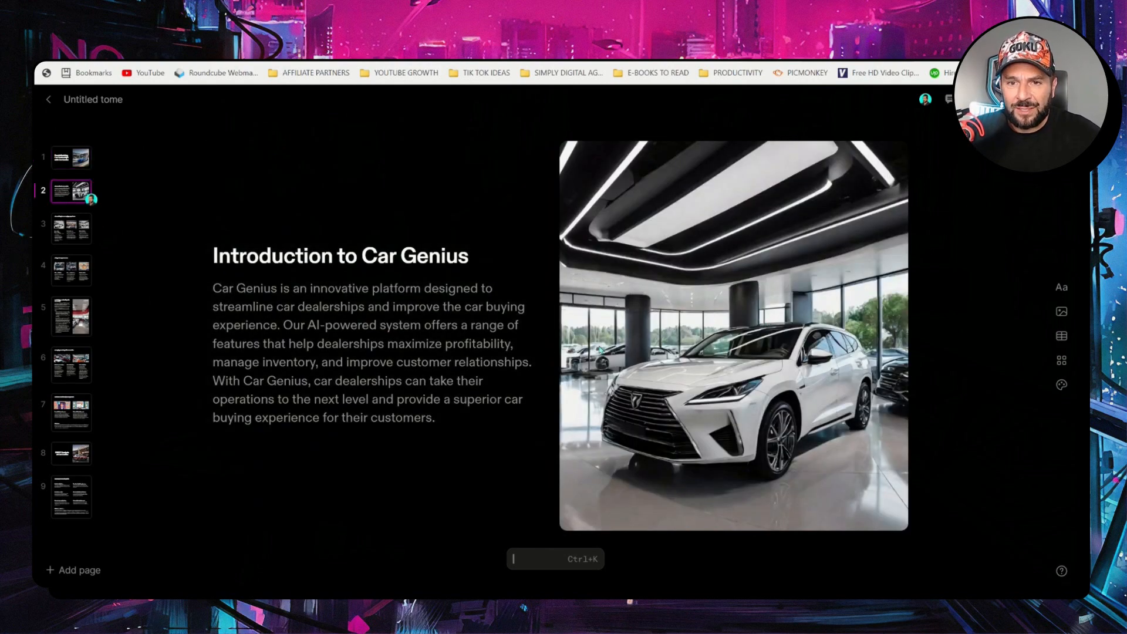
left_click(71, 228)
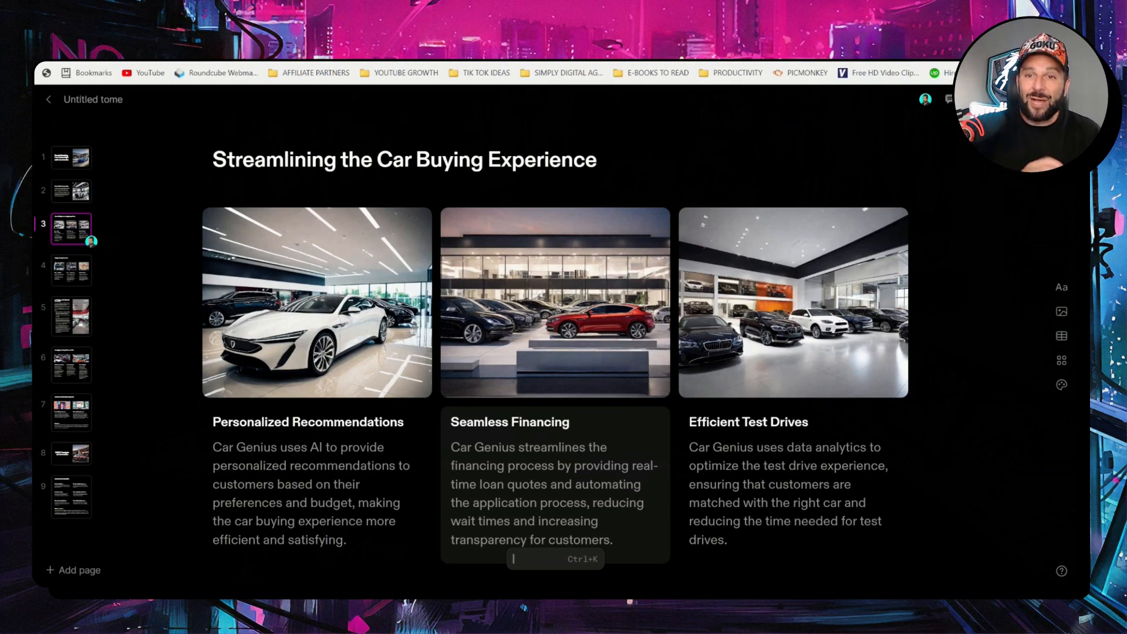
left_click(71, 269)
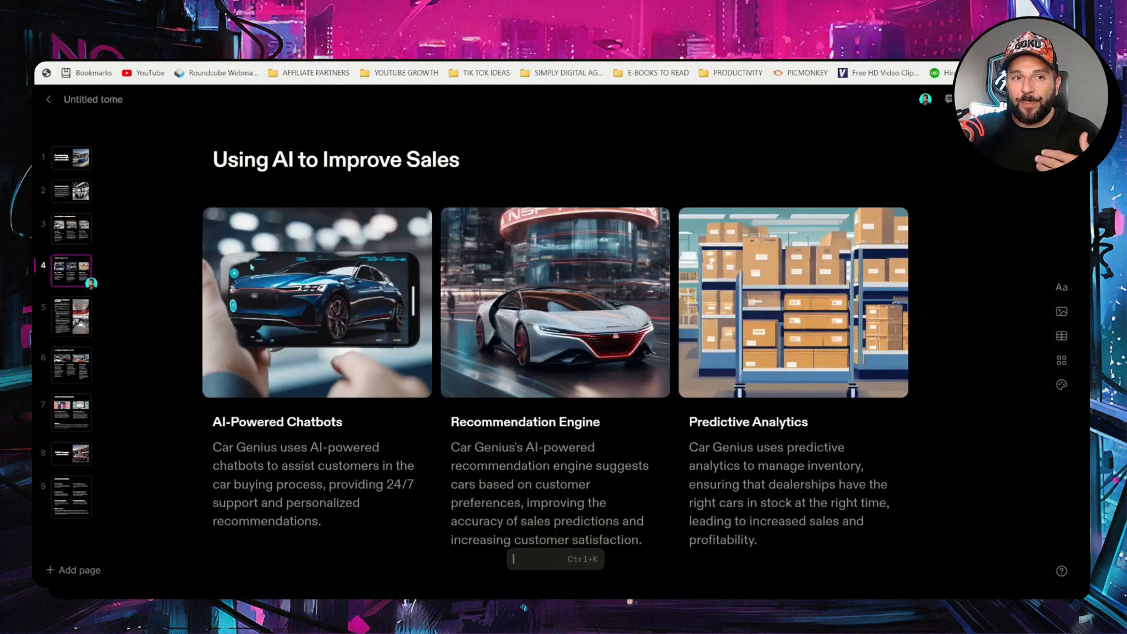
mouse_move(260, 347)
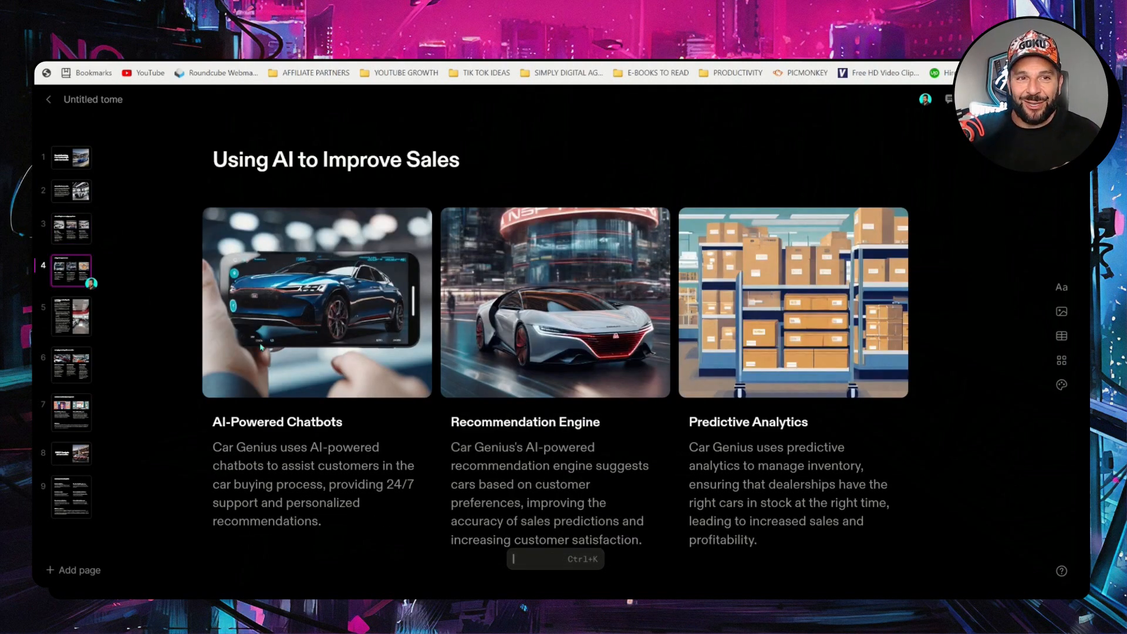
mouse_move(319, 367)
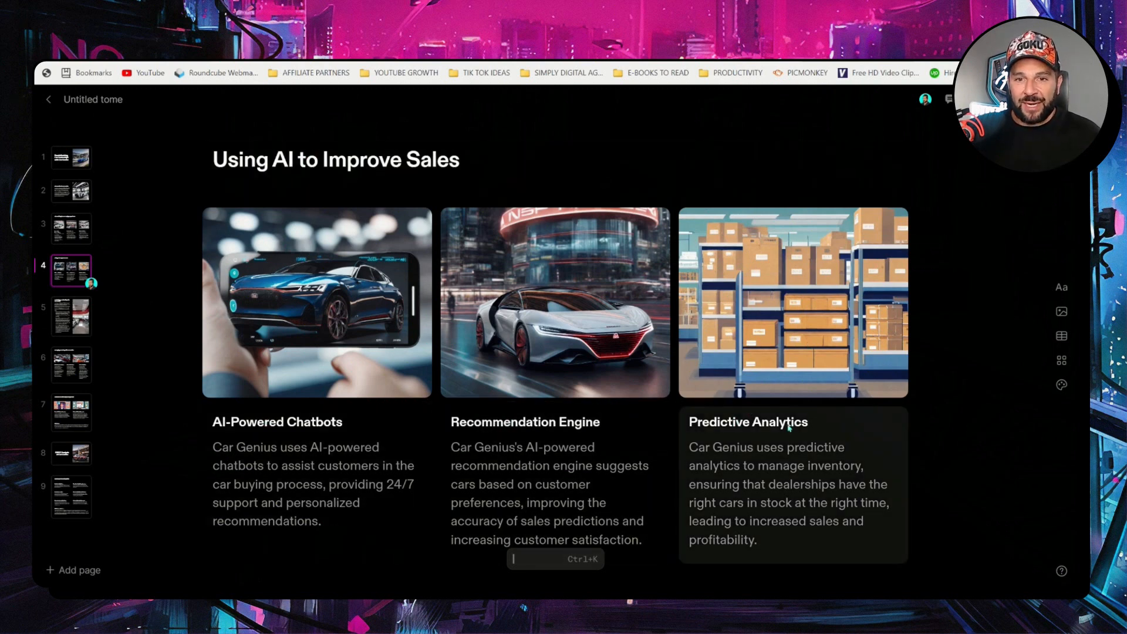
left_click(71, 316)
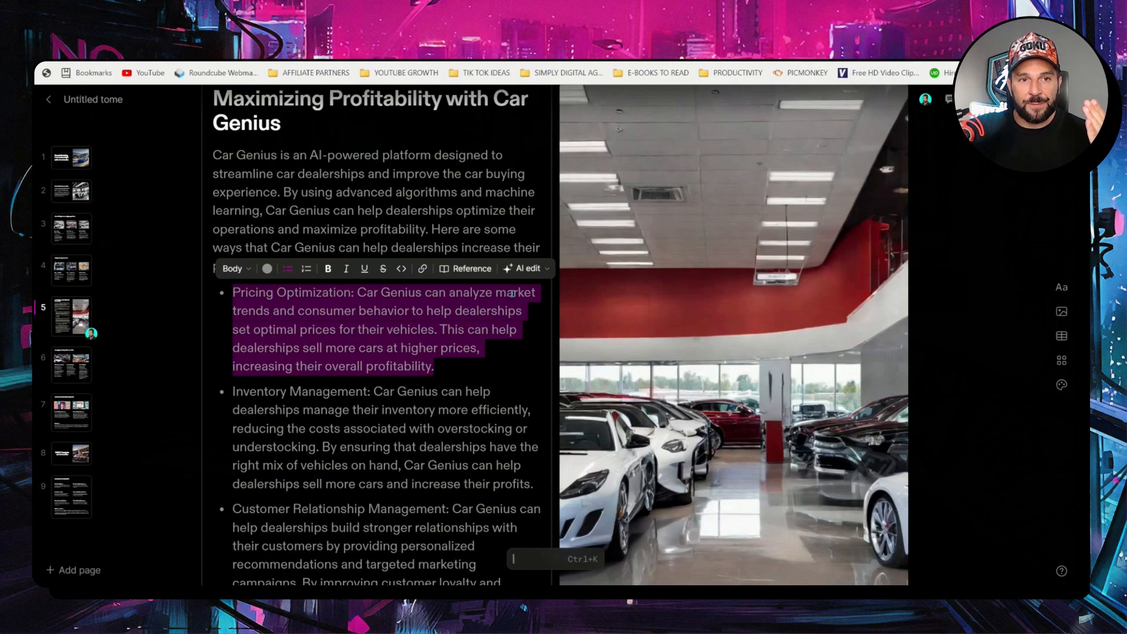
- Rewrite page 5's pricing bullet in an excited tone, then shorten it
left_click(526, 268)
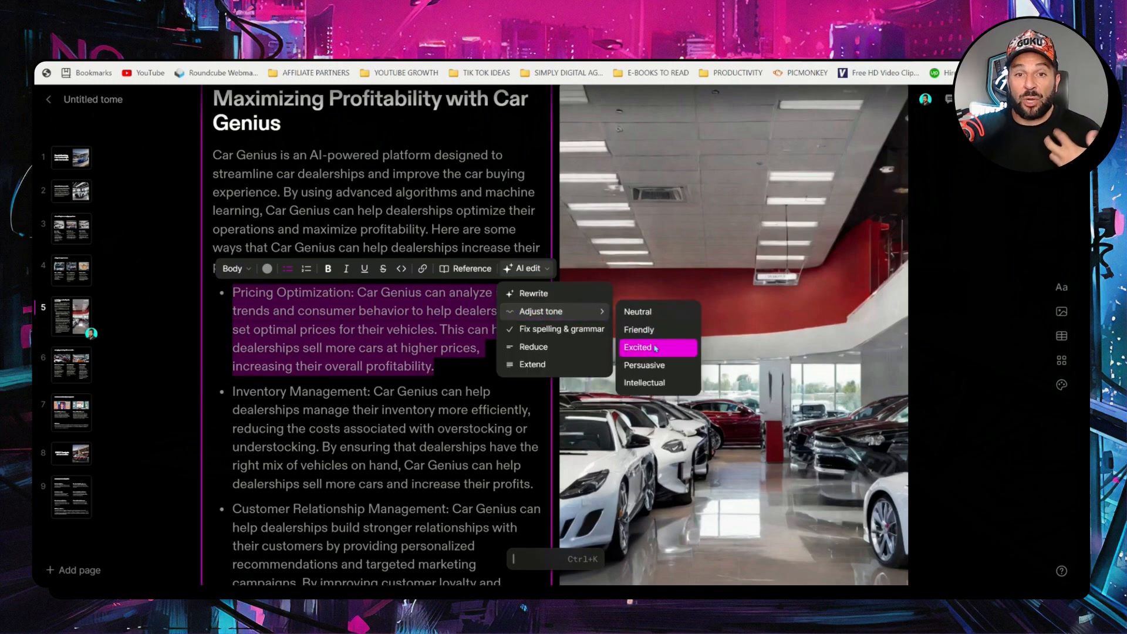
mouse_move(639, 329)
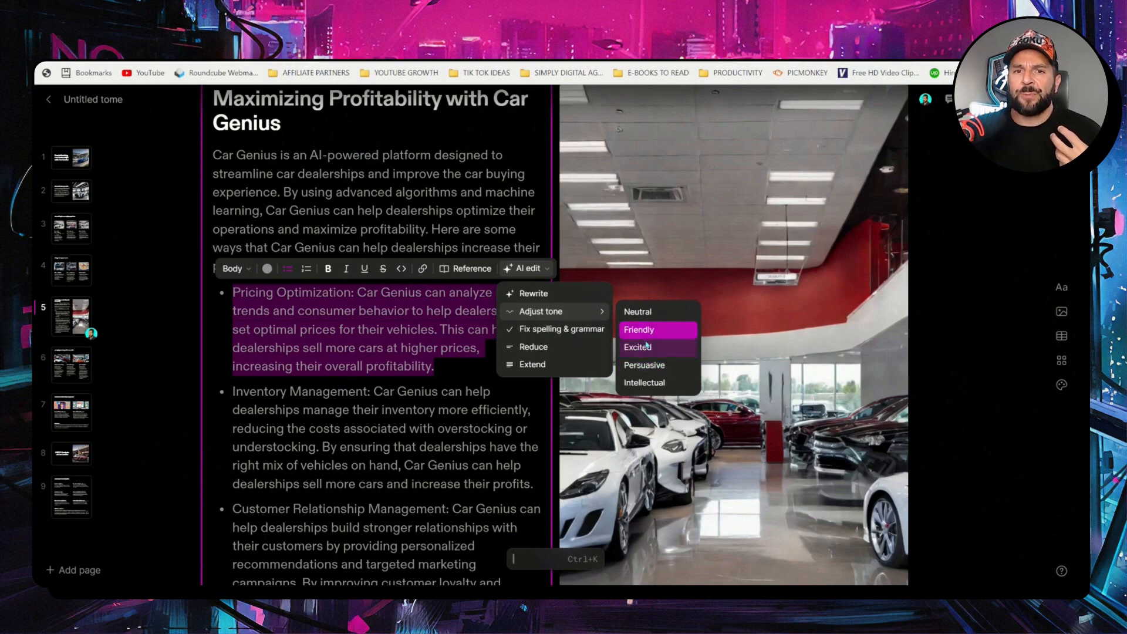
left_click(637, 347)
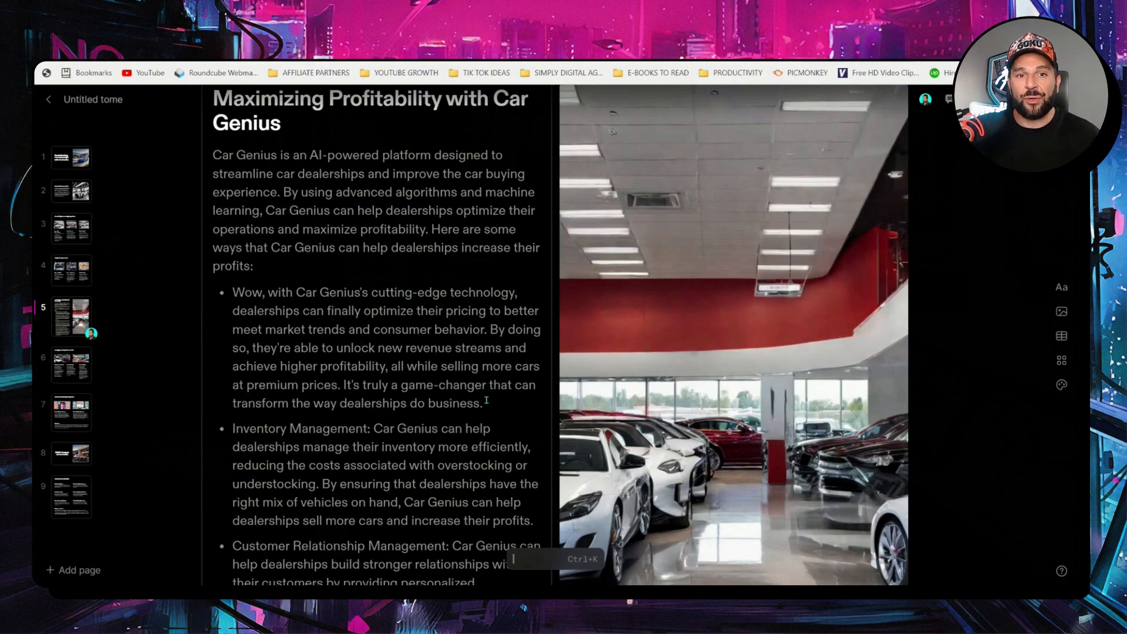
left_click_drag(231, 292, 484, 403)
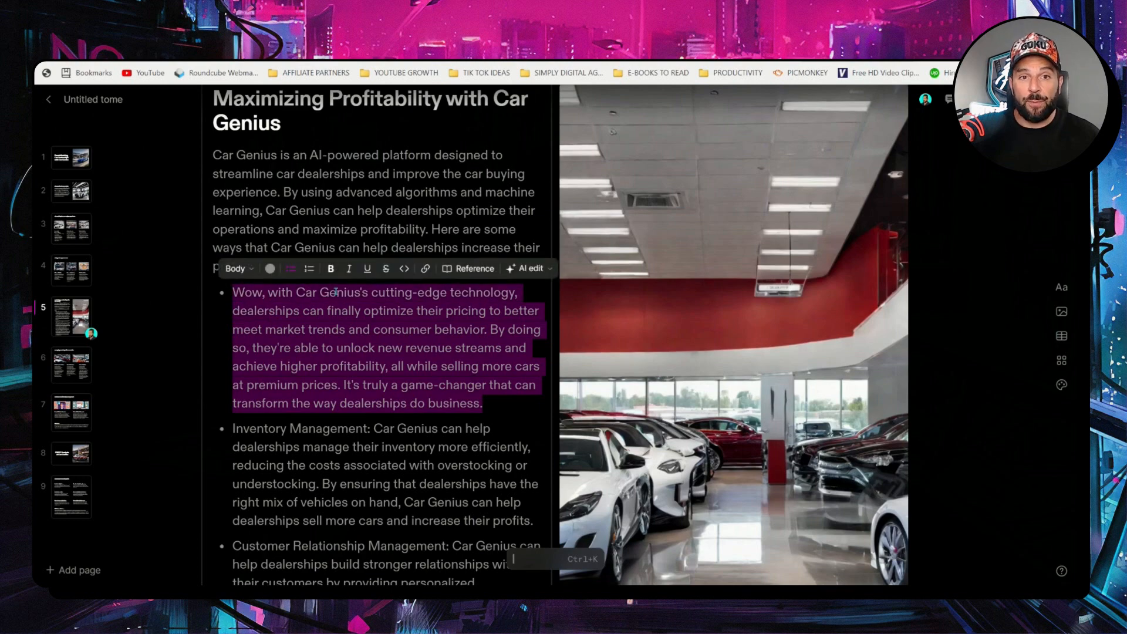
left_click(529, 268)
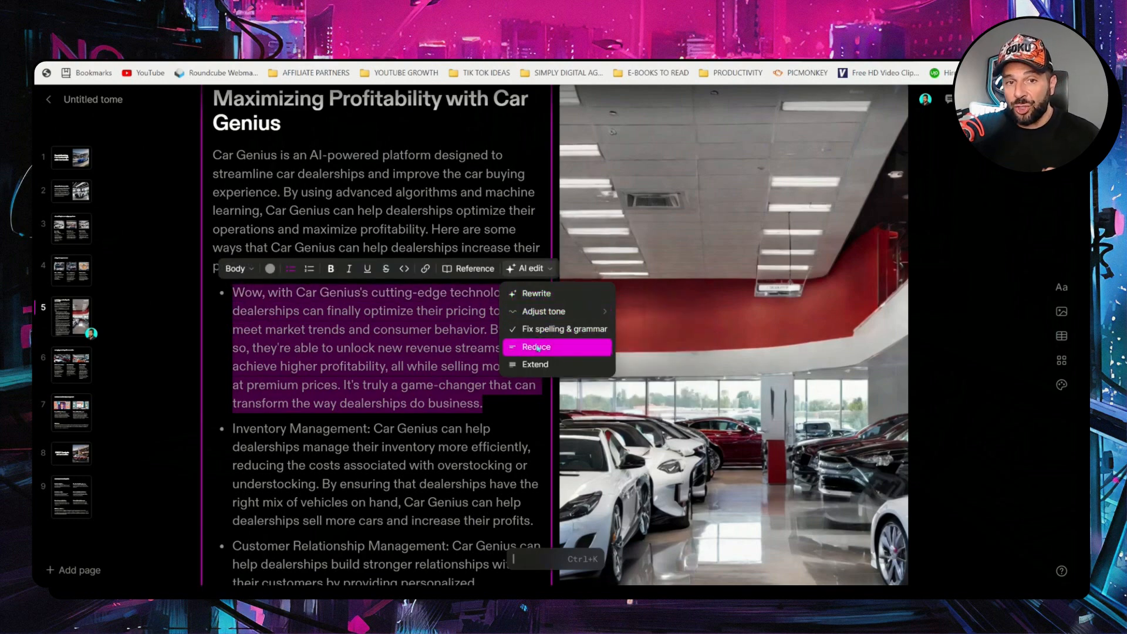
left_click(536, 347)
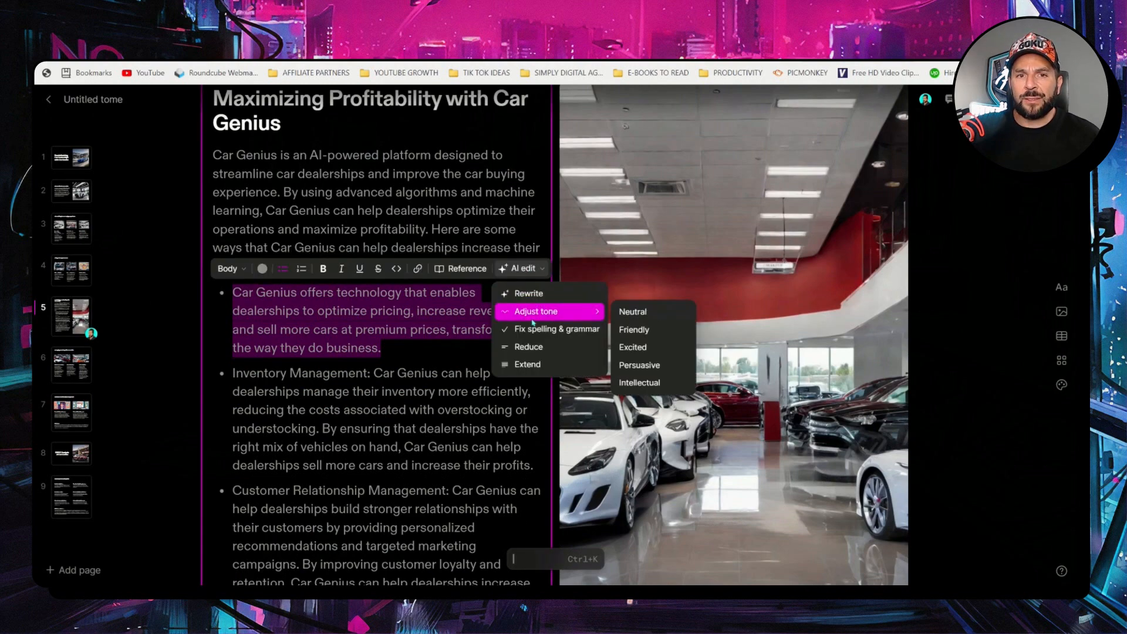
left_click(631, 311)
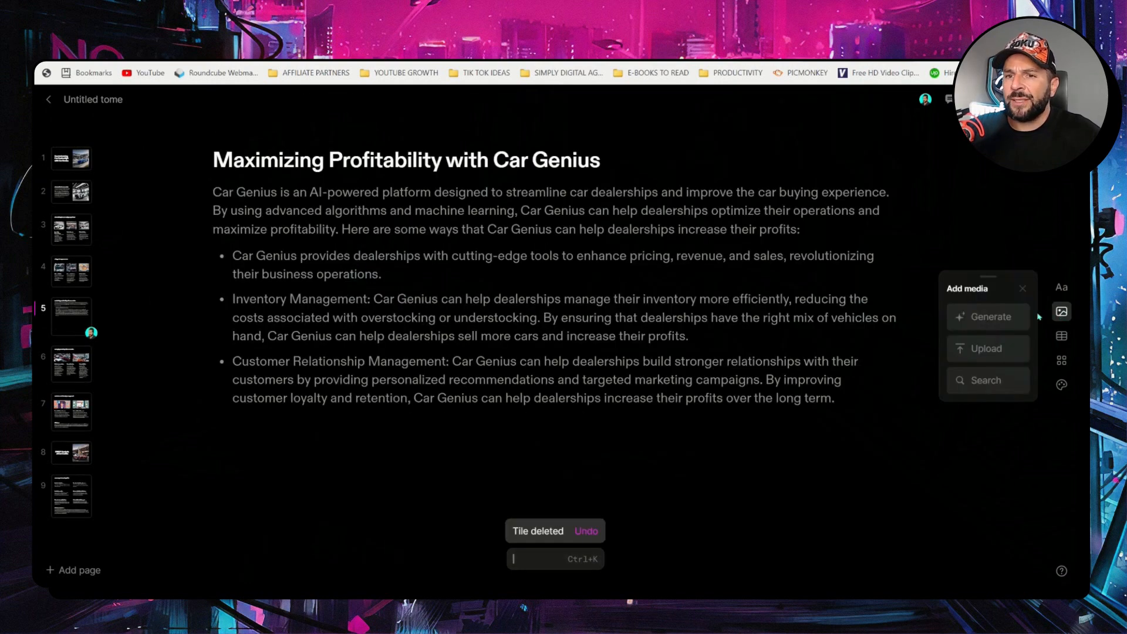
- Generate an image from 'futuristic car dealership' and place one result on page 5
left_click(986, 316)
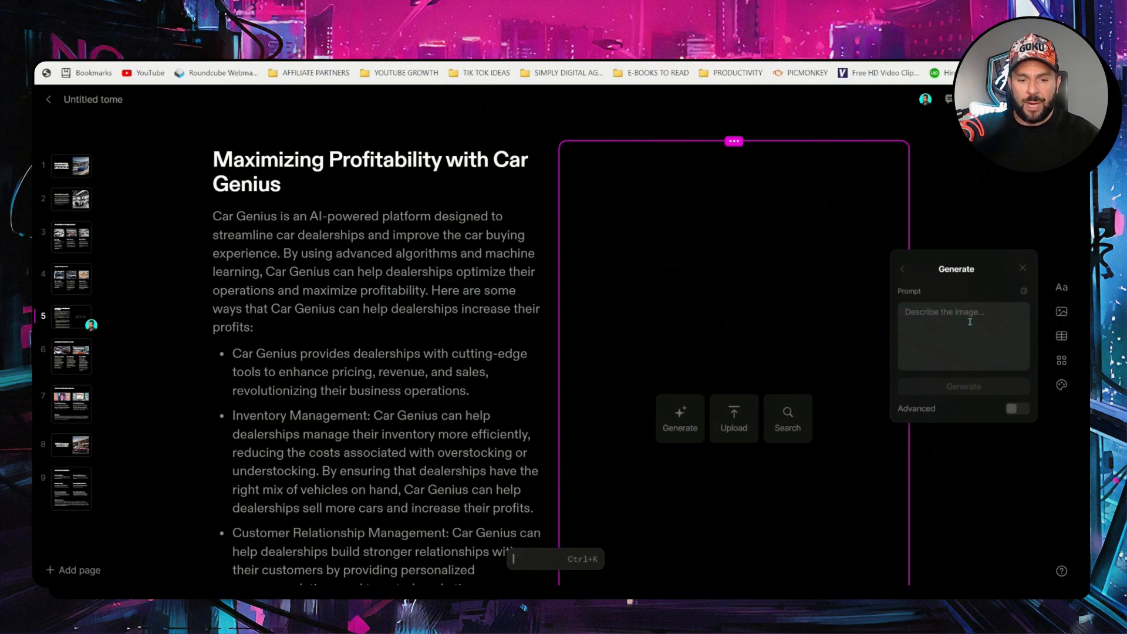
type("futuristic car del")
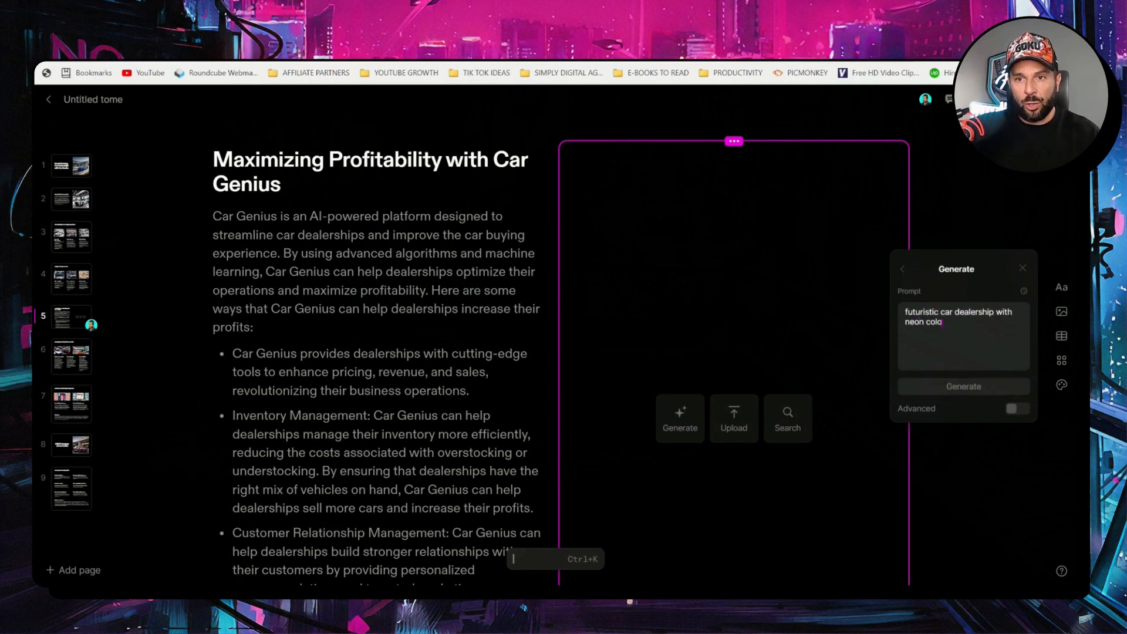
left_click(964, 387)
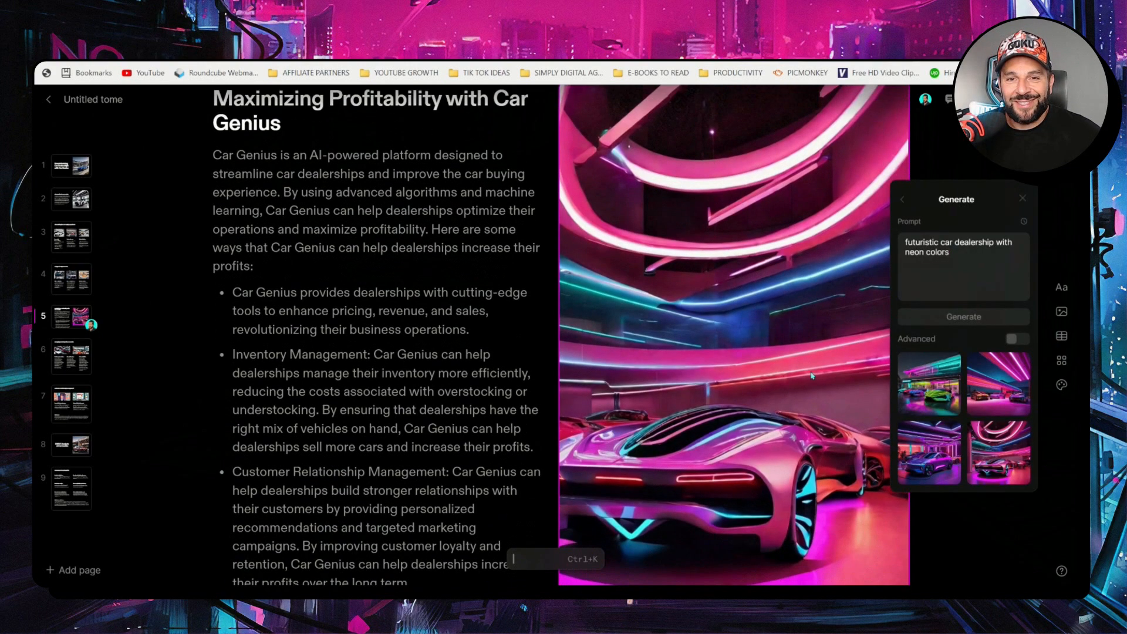
left_click(999, 384)
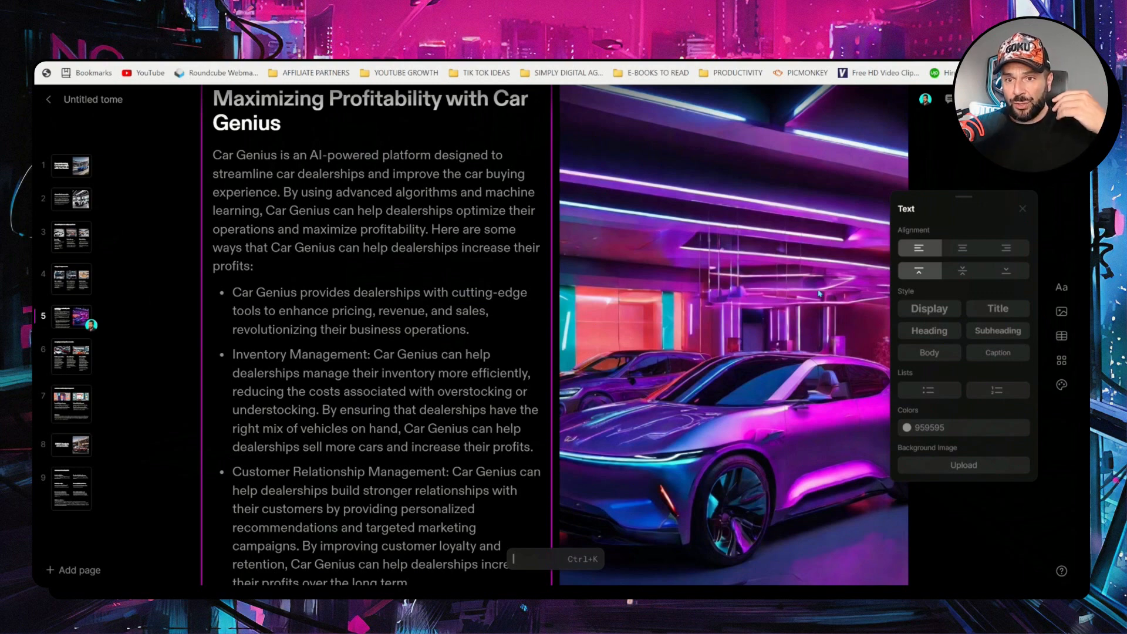
- Apply the 'simply digital' theme to the tome and view page 2
left_click(1062, 384)
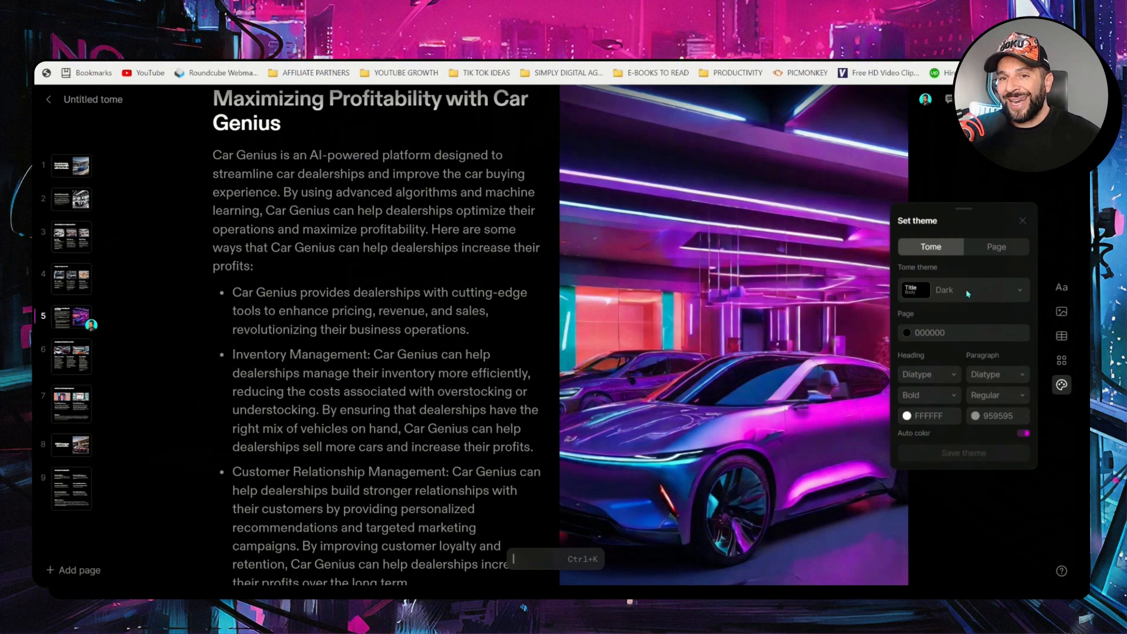
left_click(963, 290)
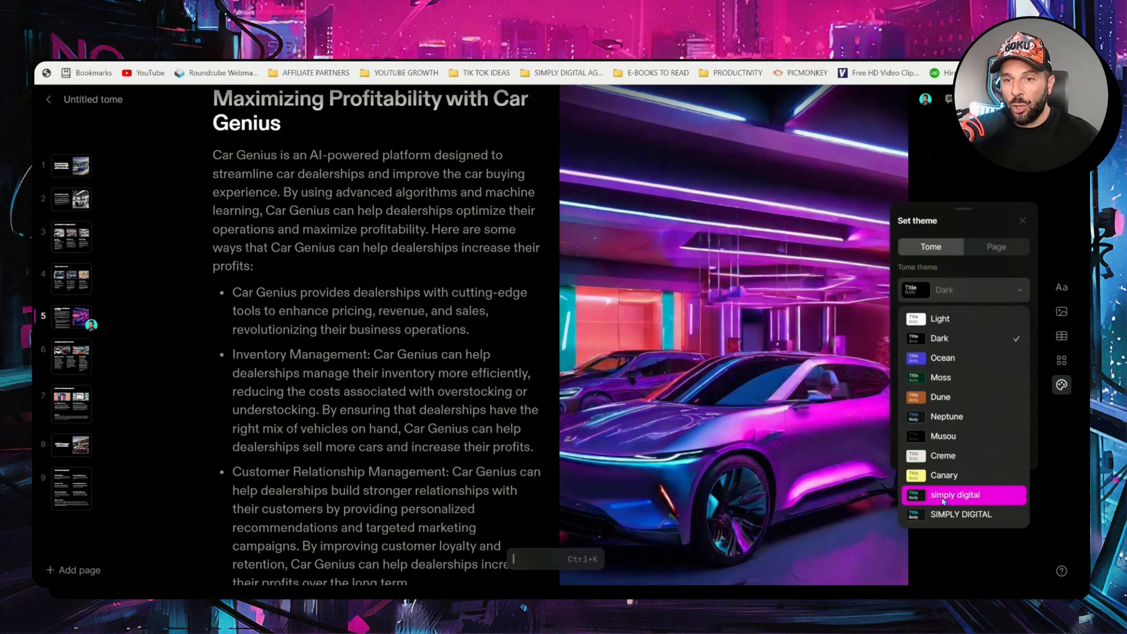
left_click(956, 494)
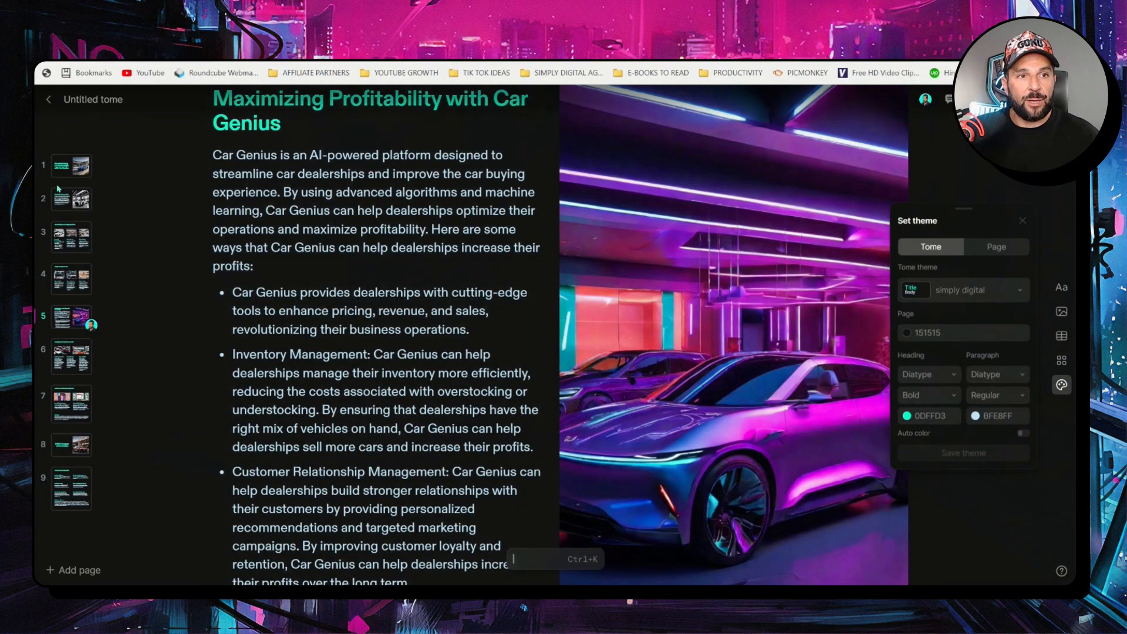
left_click(70, 198)
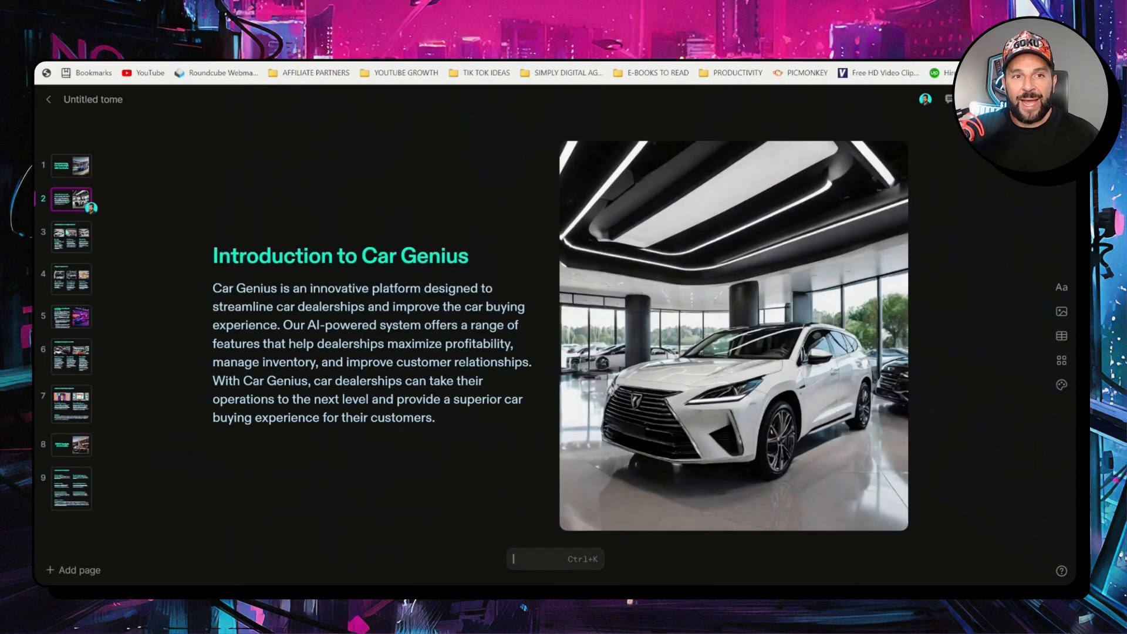
- Browse the Customer Relationship, Summary and SWOT Analysis pages in the new theme
left_click(71, 403)
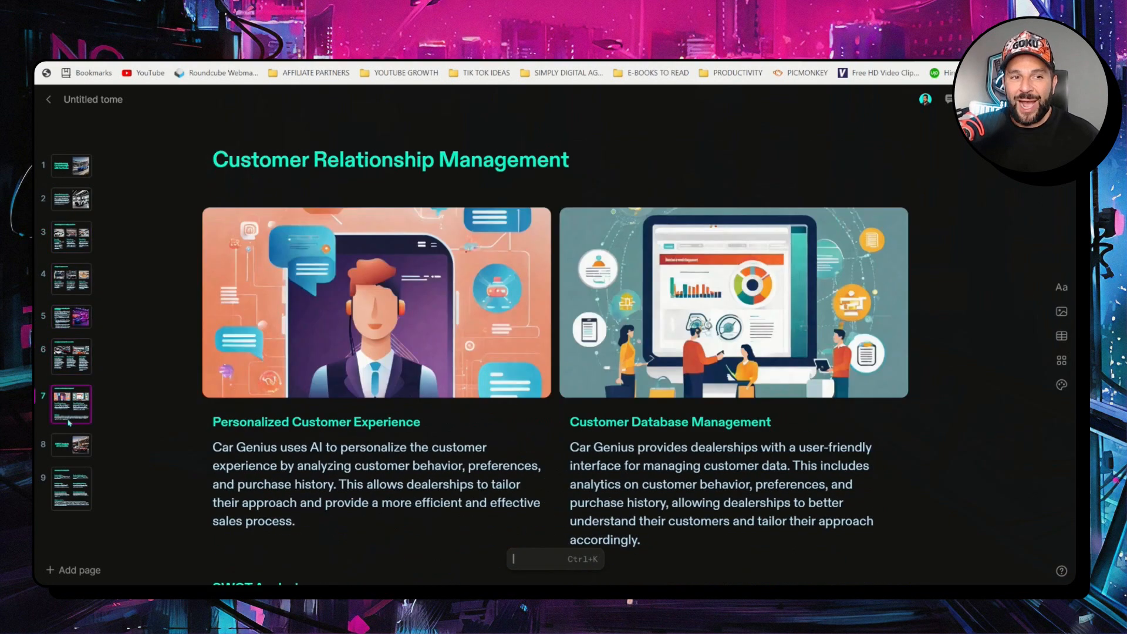
left_click(71, 488)
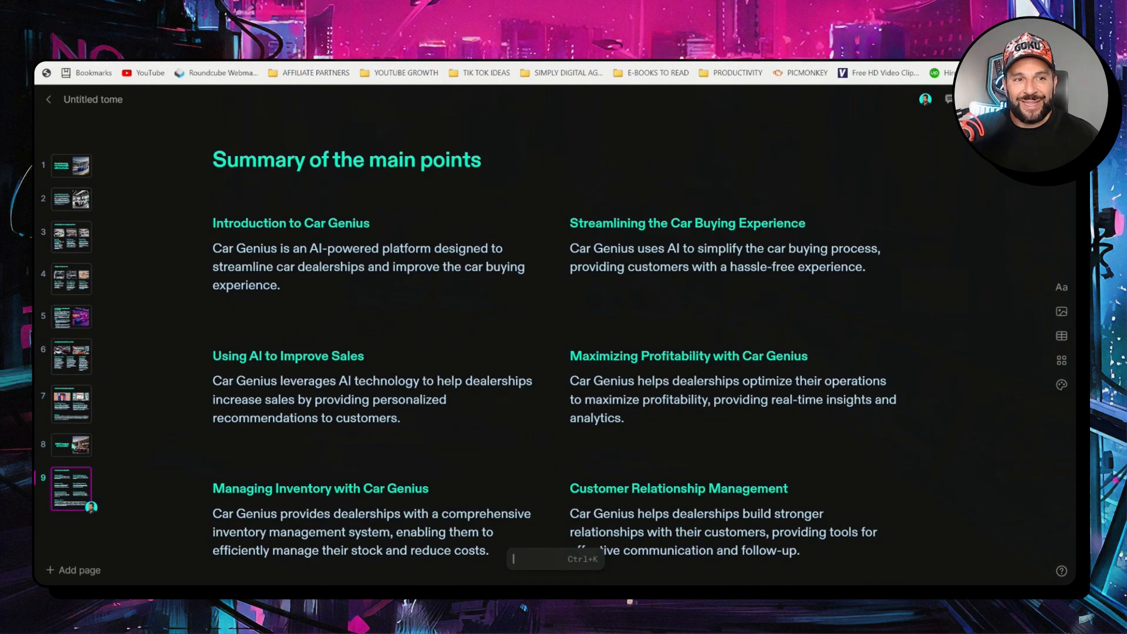
left_click(70, 444)
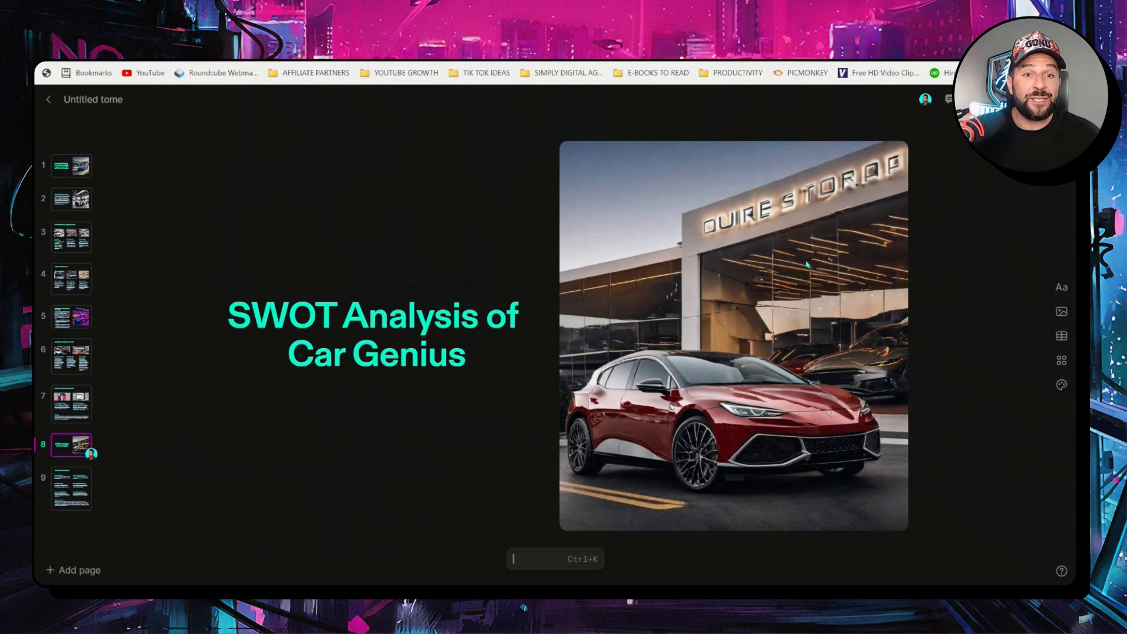
- Replace the red car photo with a GIPHY fast-car GIF embed
right_click(733, 330)
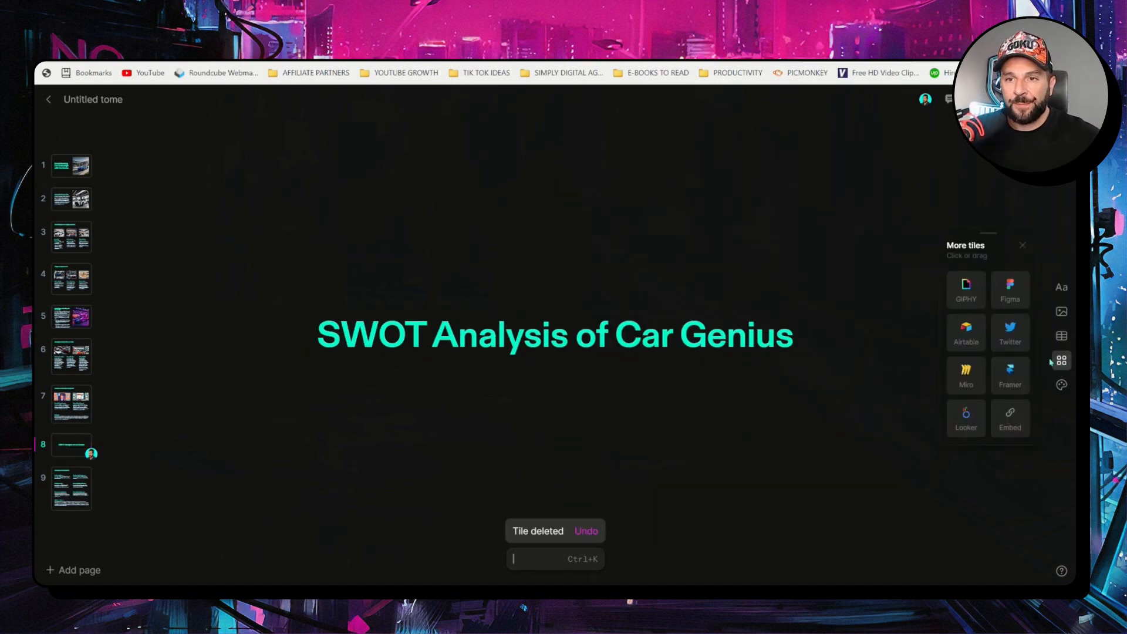
left_click(965, 286)
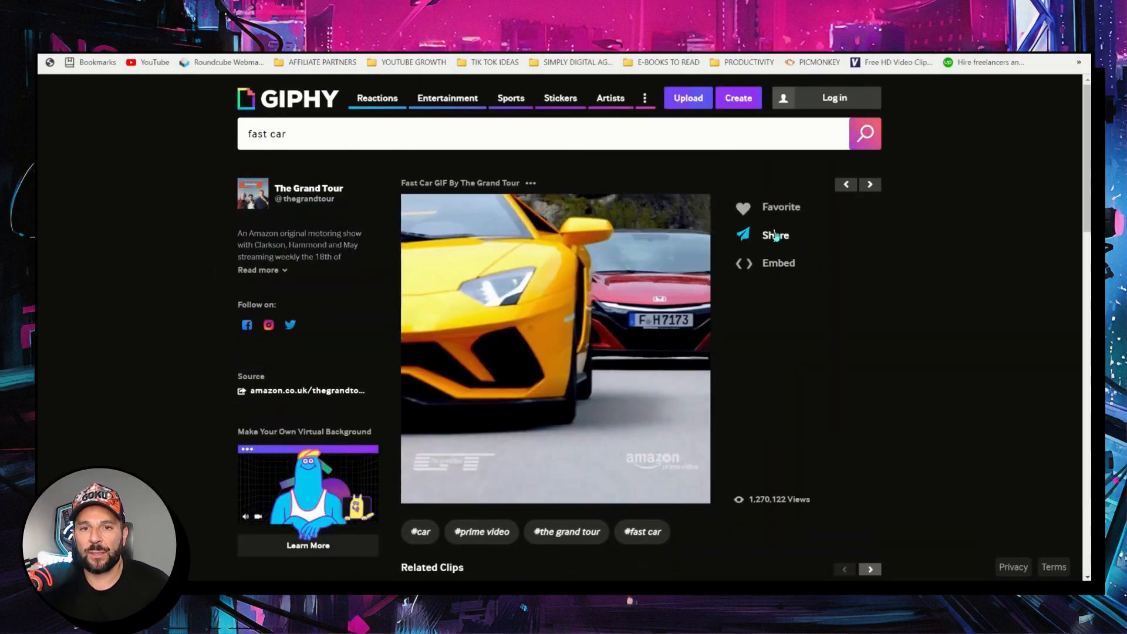
left_click(774, 235)
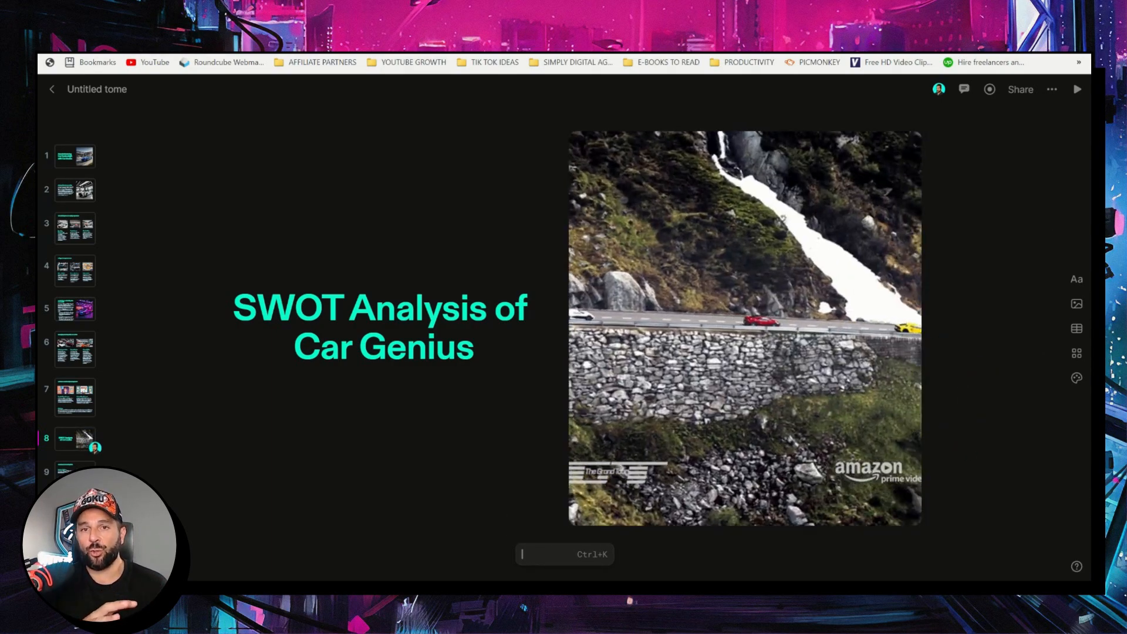
- Share the tome so anyone with the link can play it, and copy the link
left_click(1019, 89)
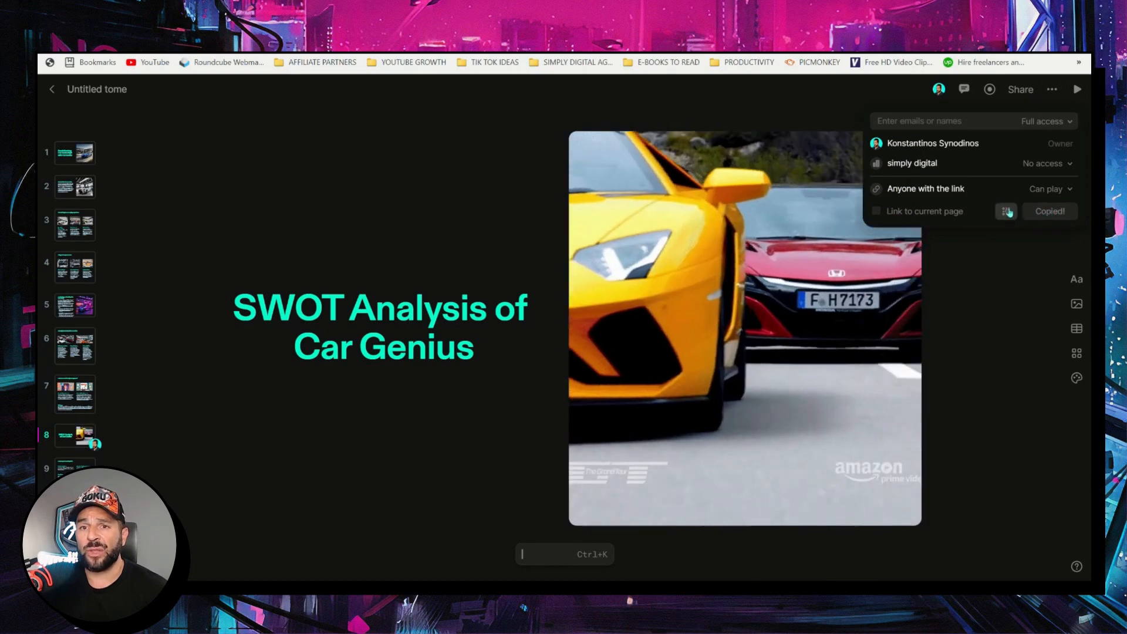
- Upload the Simply Digital logo for dark backgrounds in workspace settings
left_click(1052, 90)
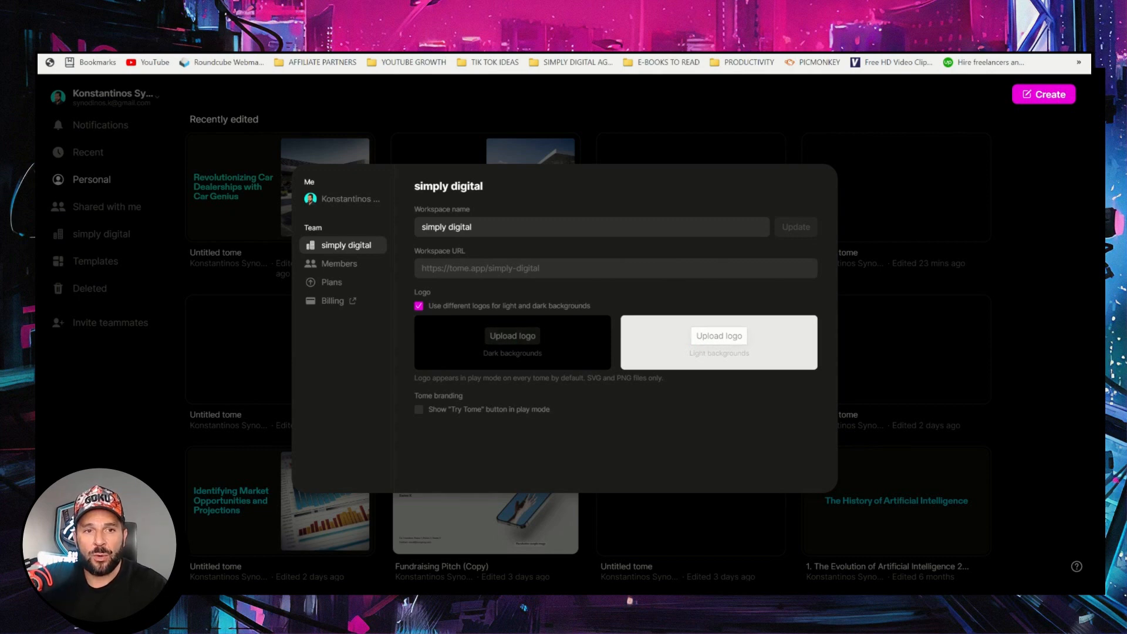
left_click(512, 342)
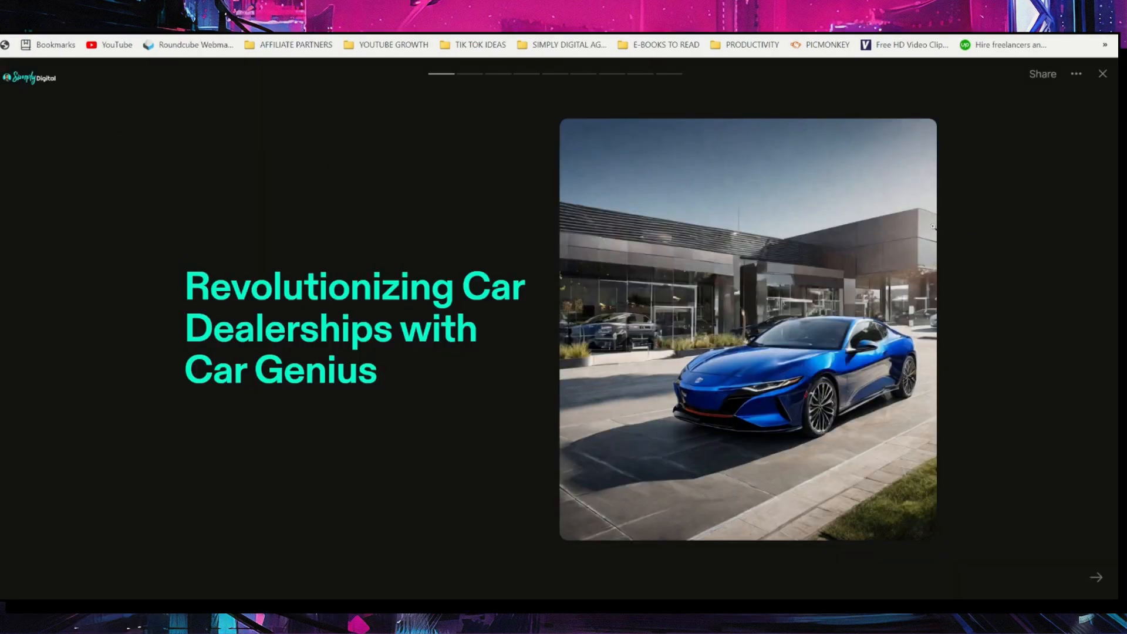
- Advance two slides, through Introduction to Car Genius
left_click(1095, 577)
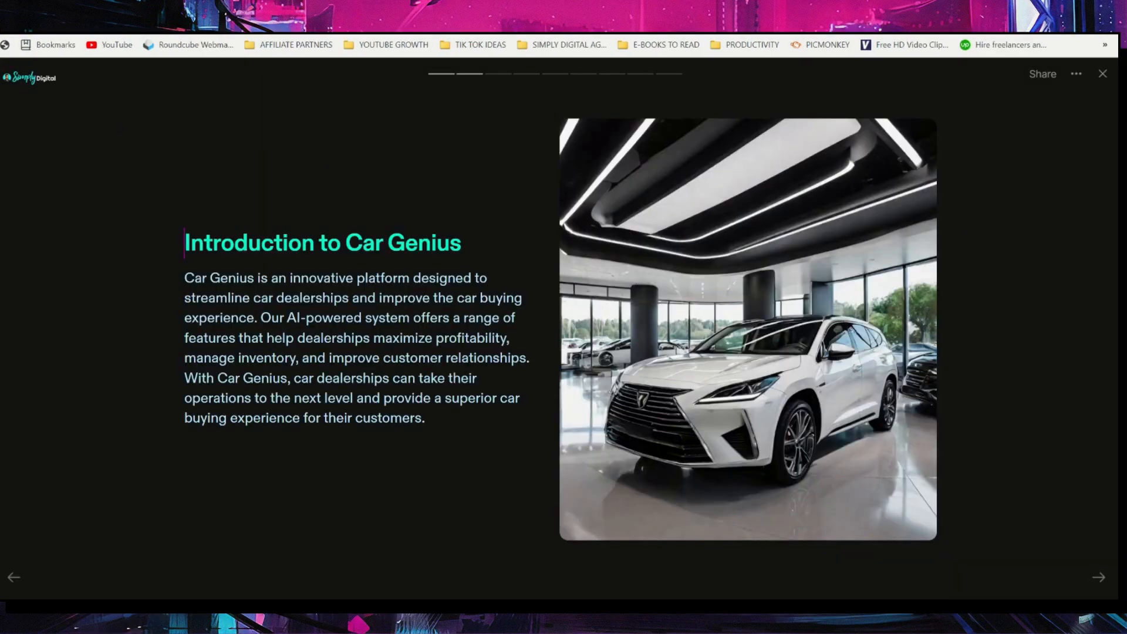
left_click(1098, 577)
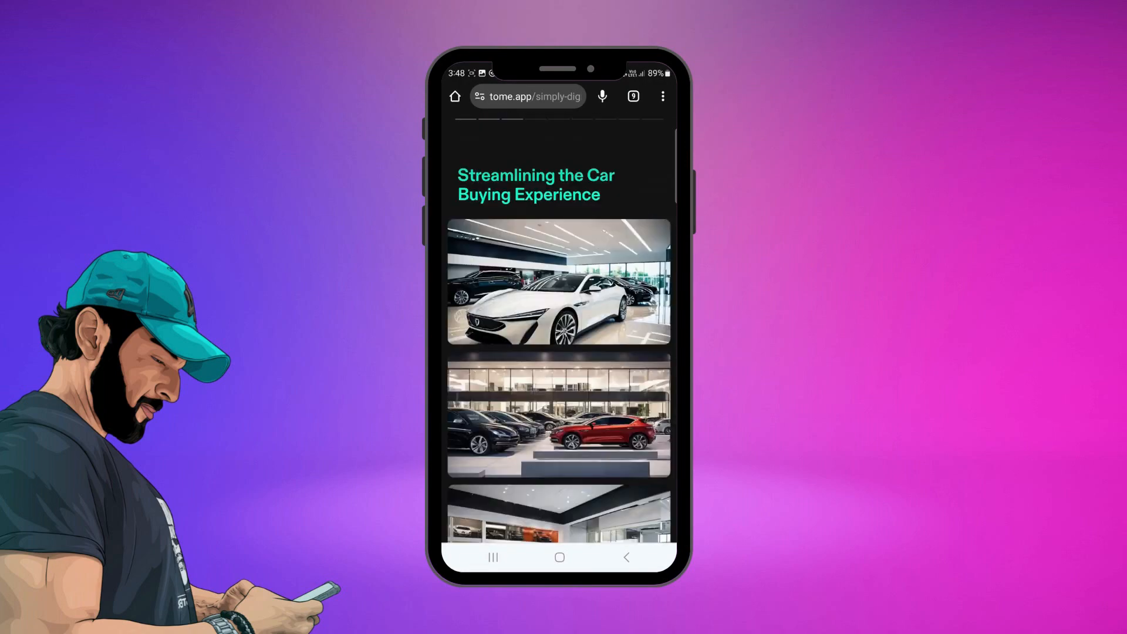
- Scroll the shared tome on the phone down to the SWOT Analysis section
scroll("down", 3)
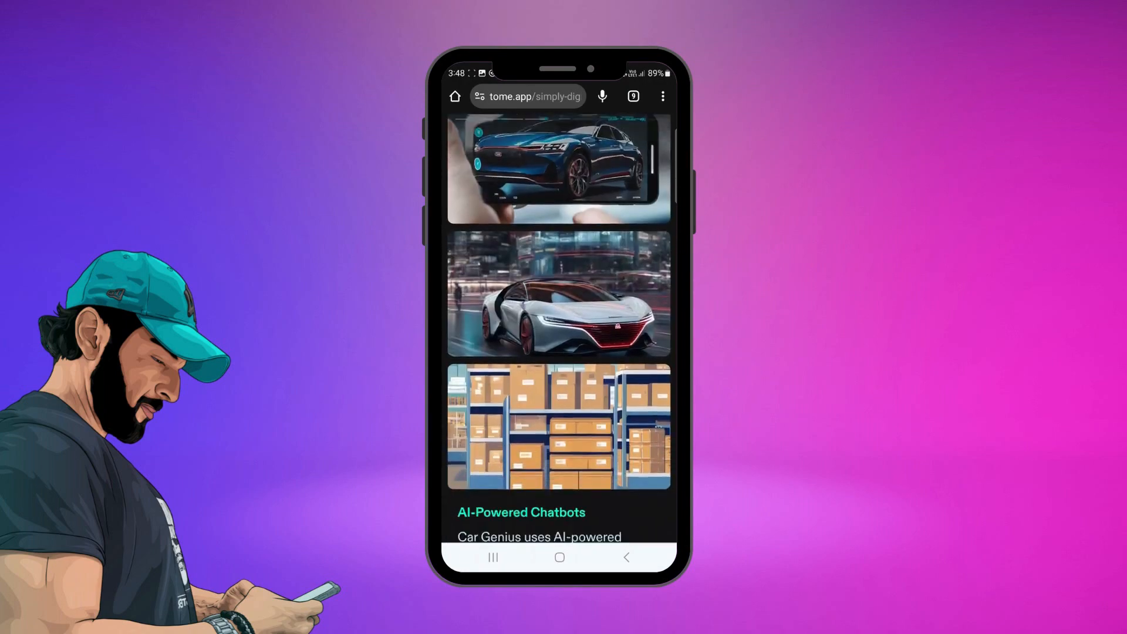
scroll("down", 3)
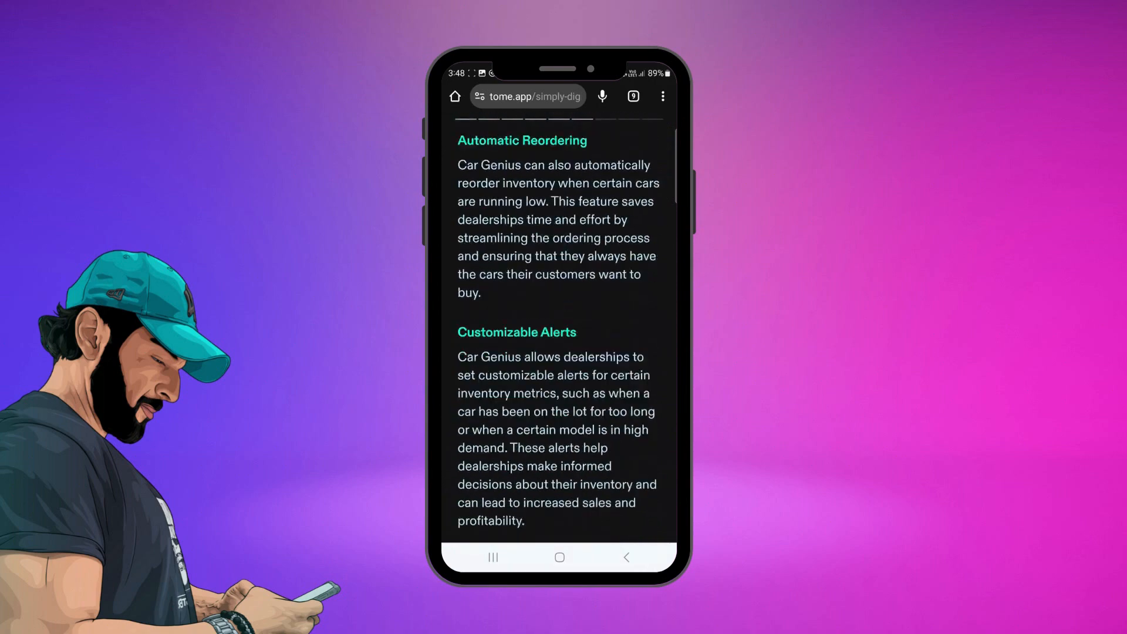
scroll("down", 3)
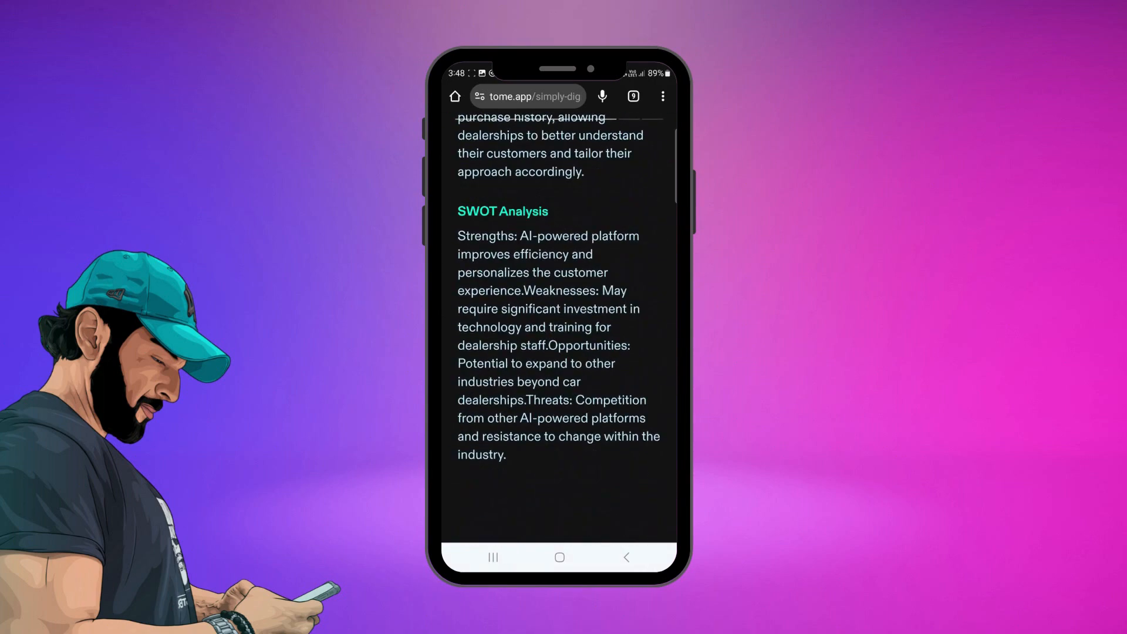